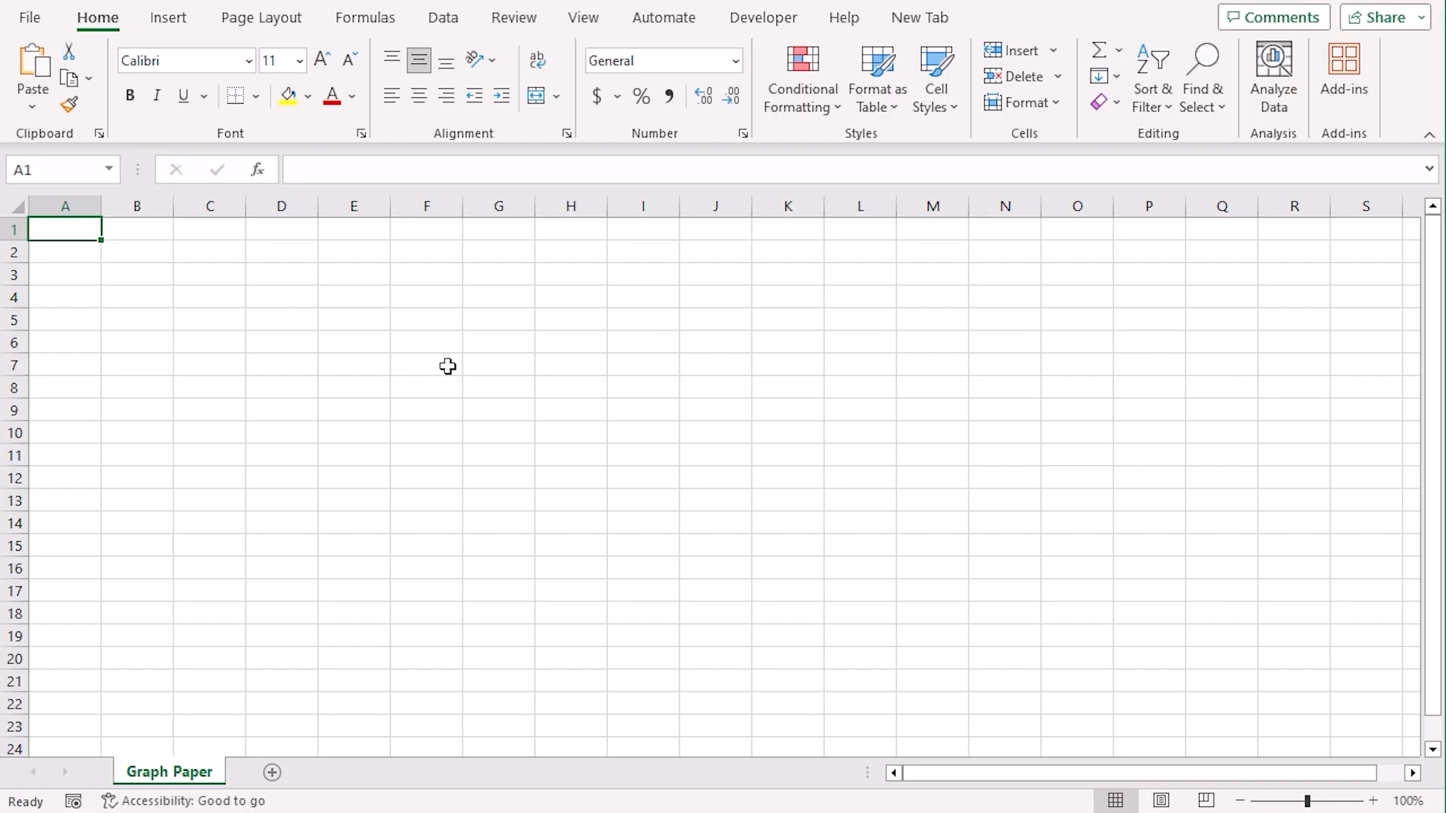
pyautogui.moveTo(839, 533)
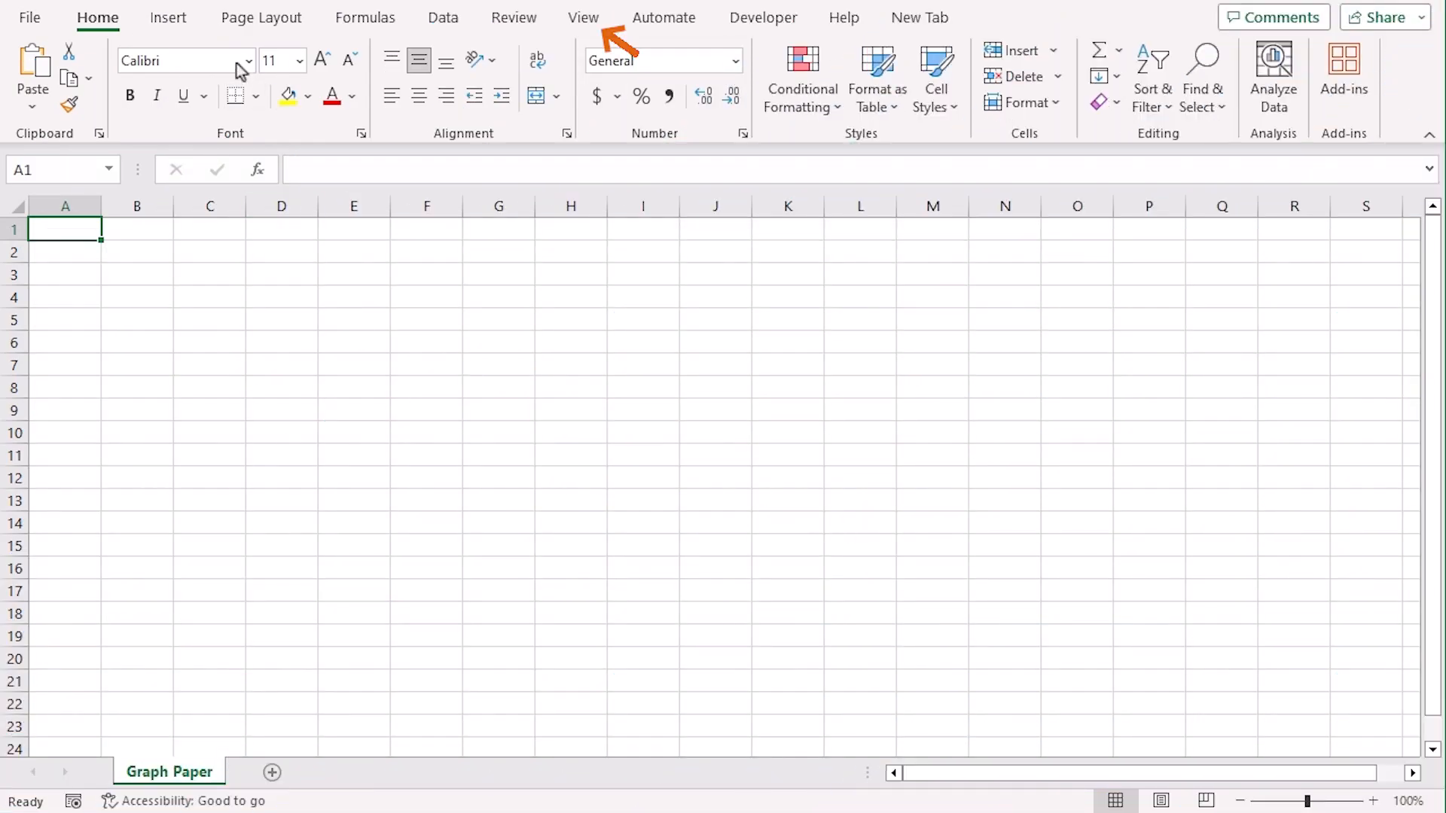
# Switch the Graph Paper sheet to Page Layout view from the View ribbon
pyautogui.click(581, 16)
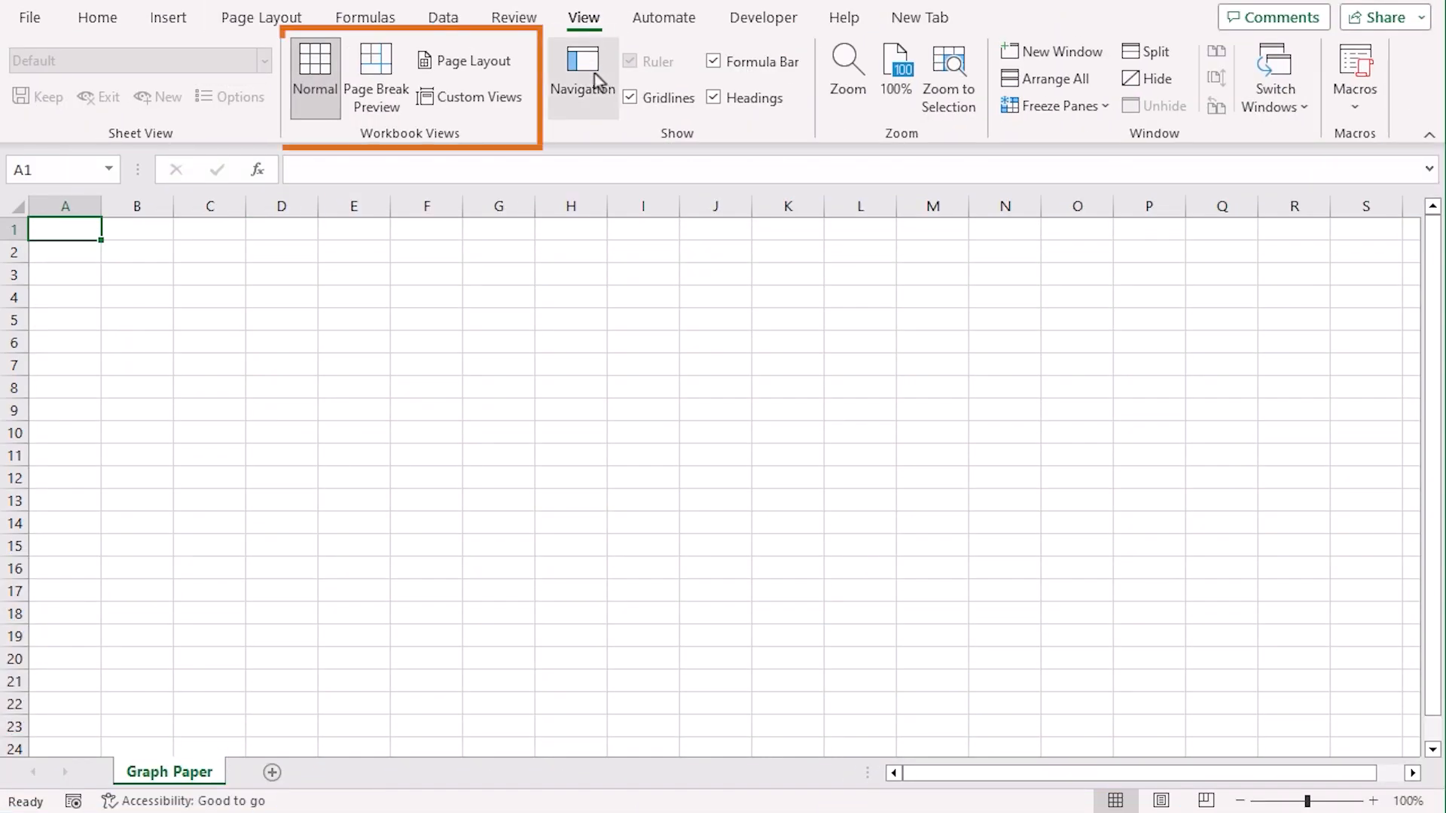
pyautogui.moveTo(508, 149)
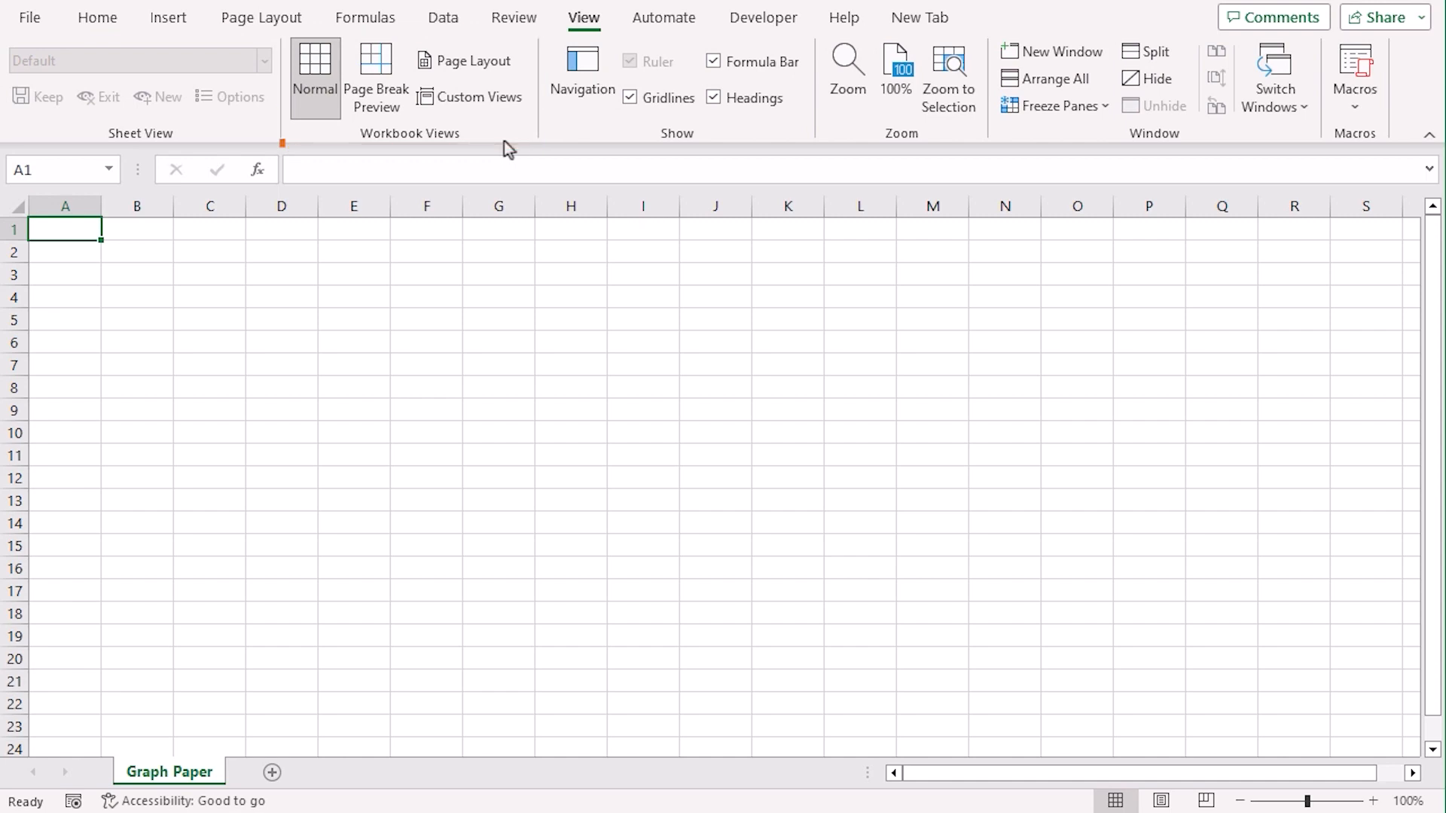
pyautogui.click(465, 60)
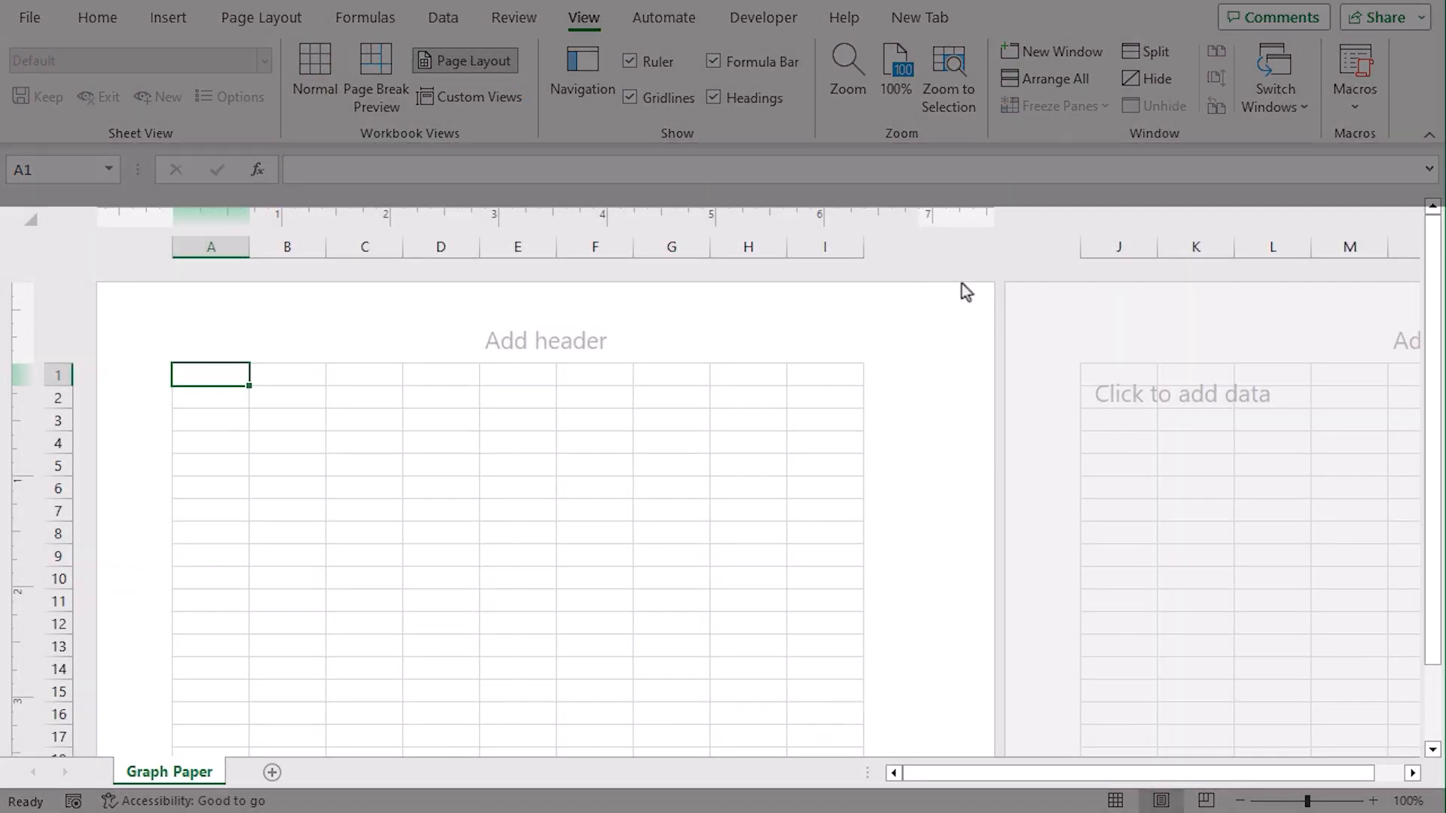
pyautogui.moveTo(875, 394)
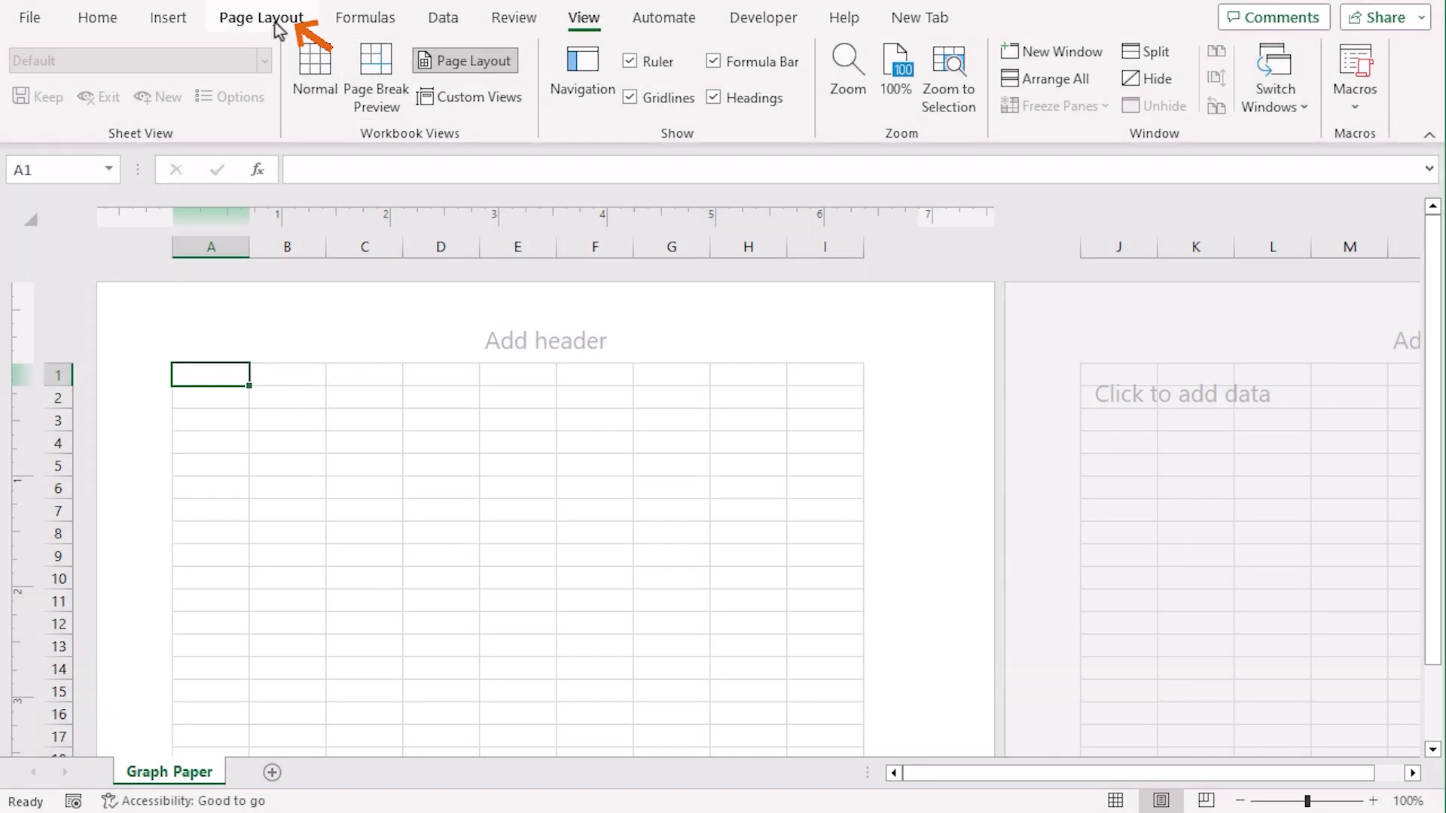
# Set custom margins of 1.25 on all sides, centered horizontally and vertically
pyautogui.click(260, 17)
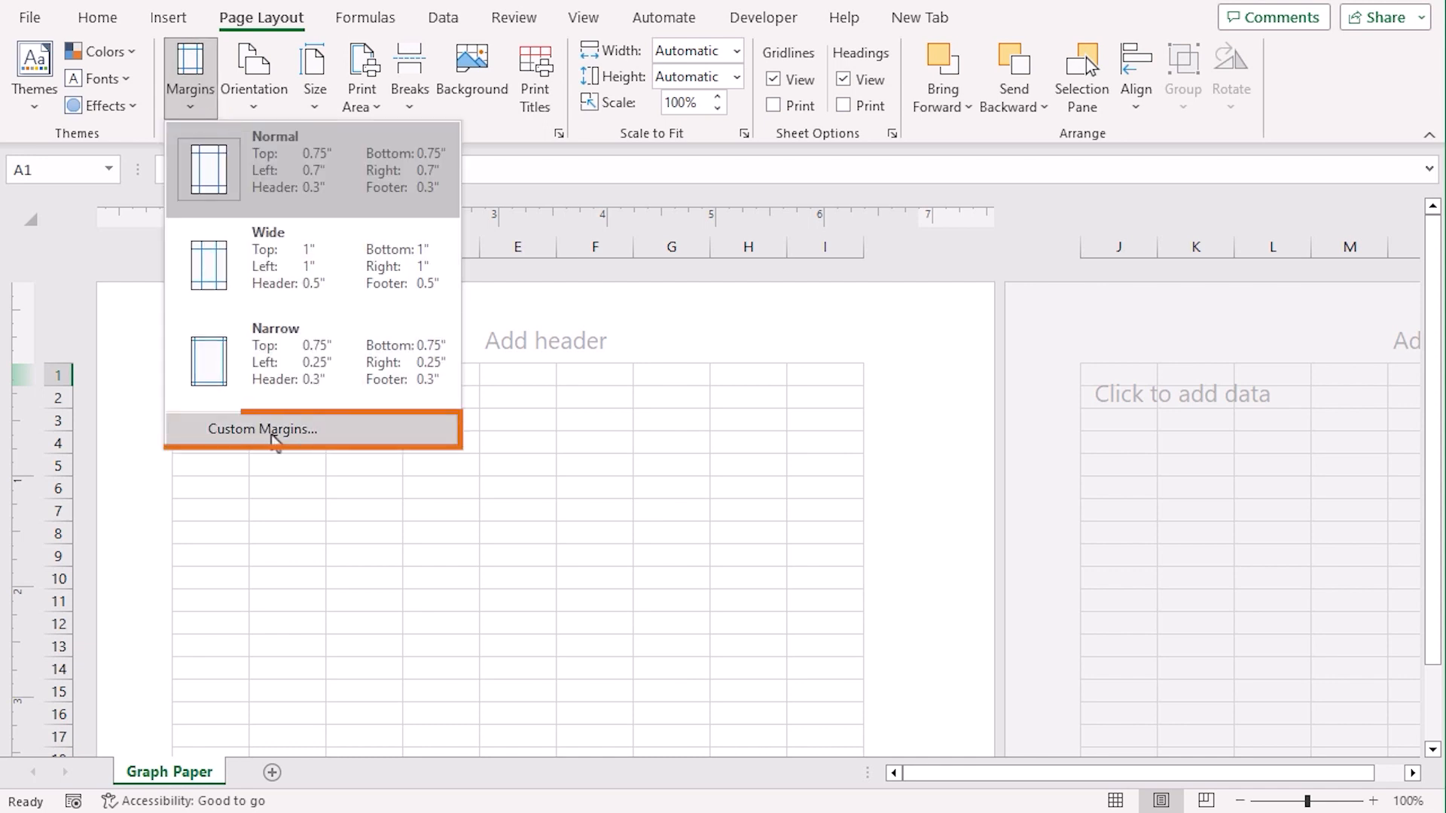
pyautogui.click(260, 429)
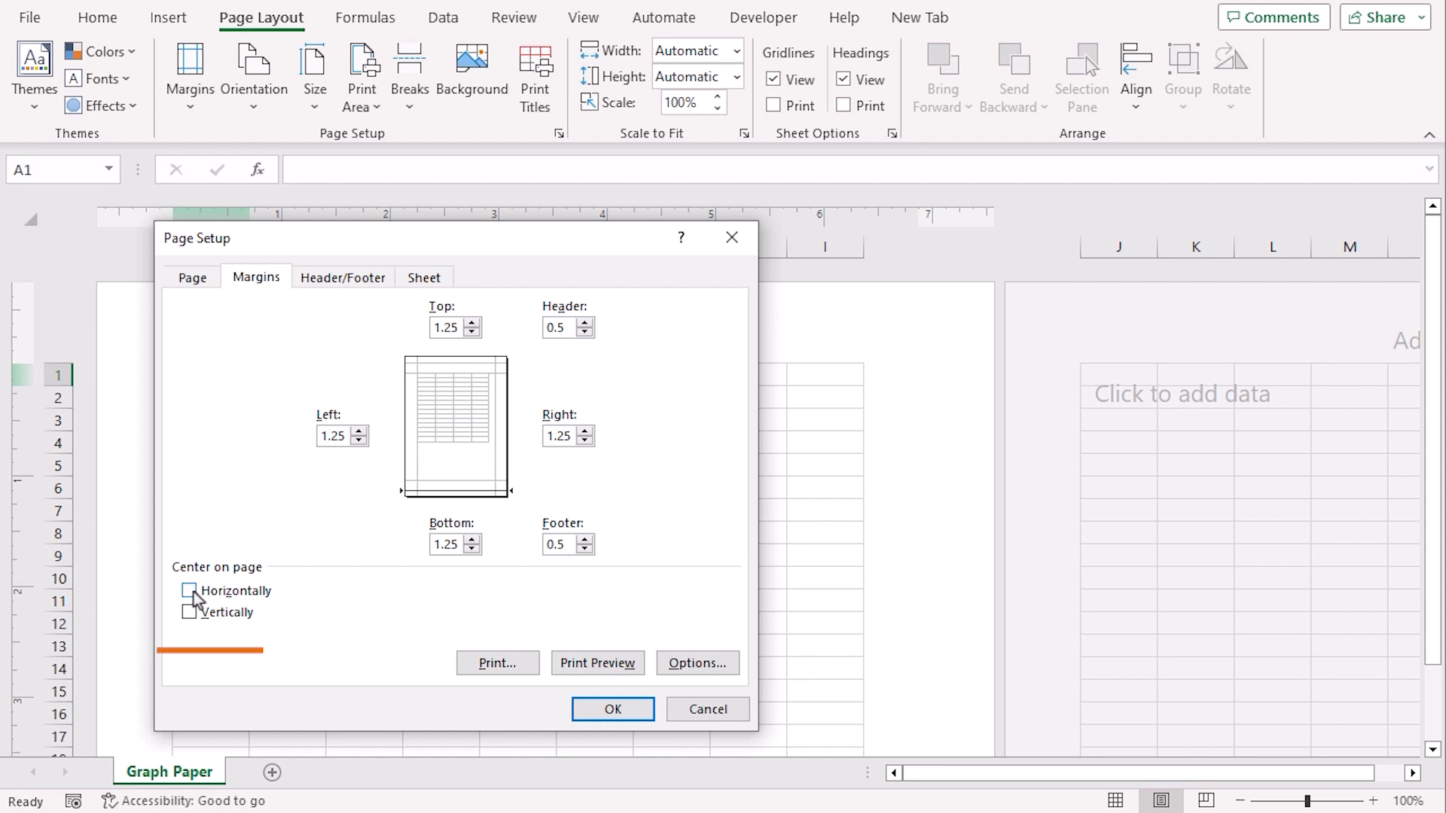
pyautogui.click(190, 590)
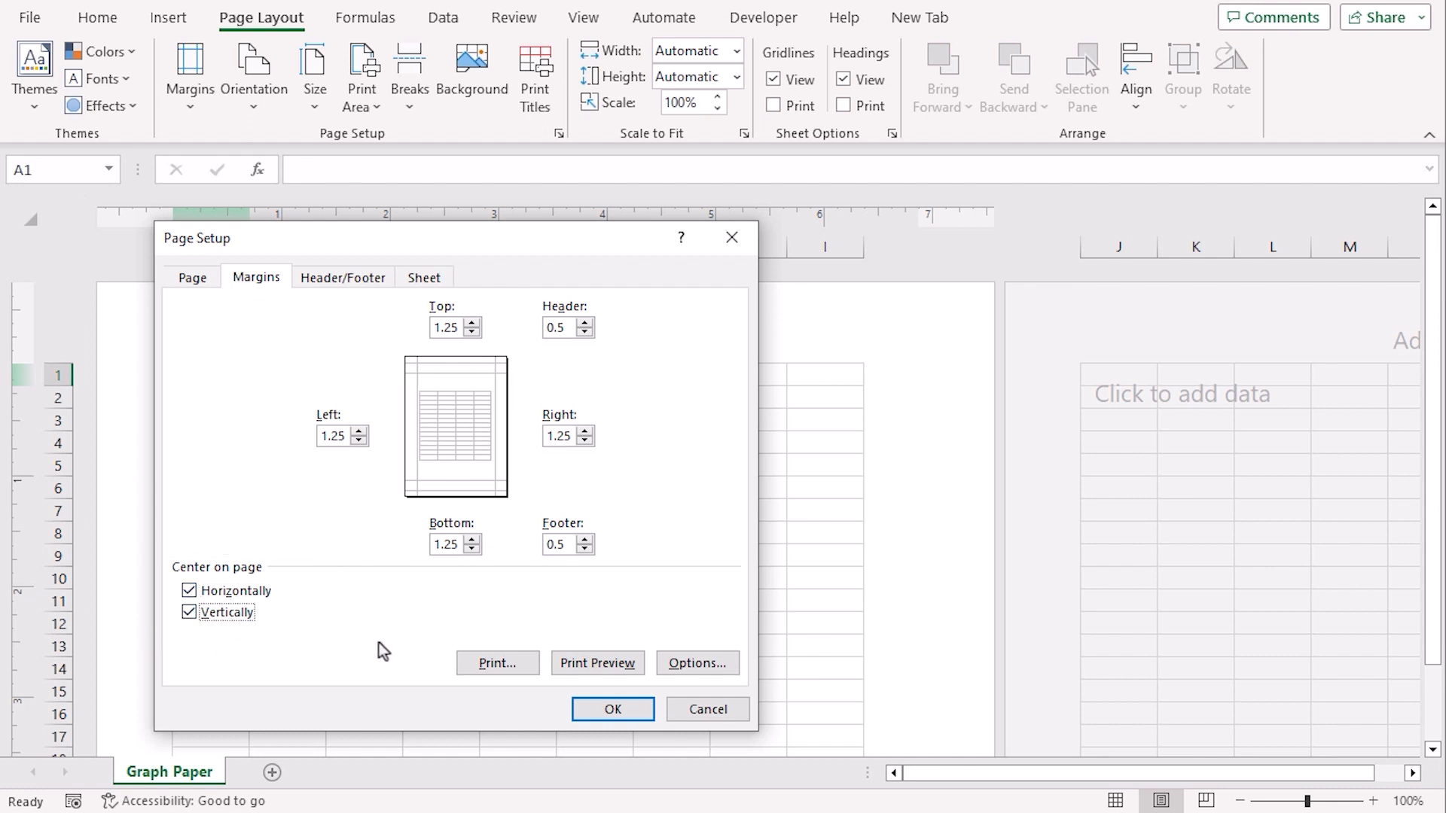
pyautogui.click(611, 709)
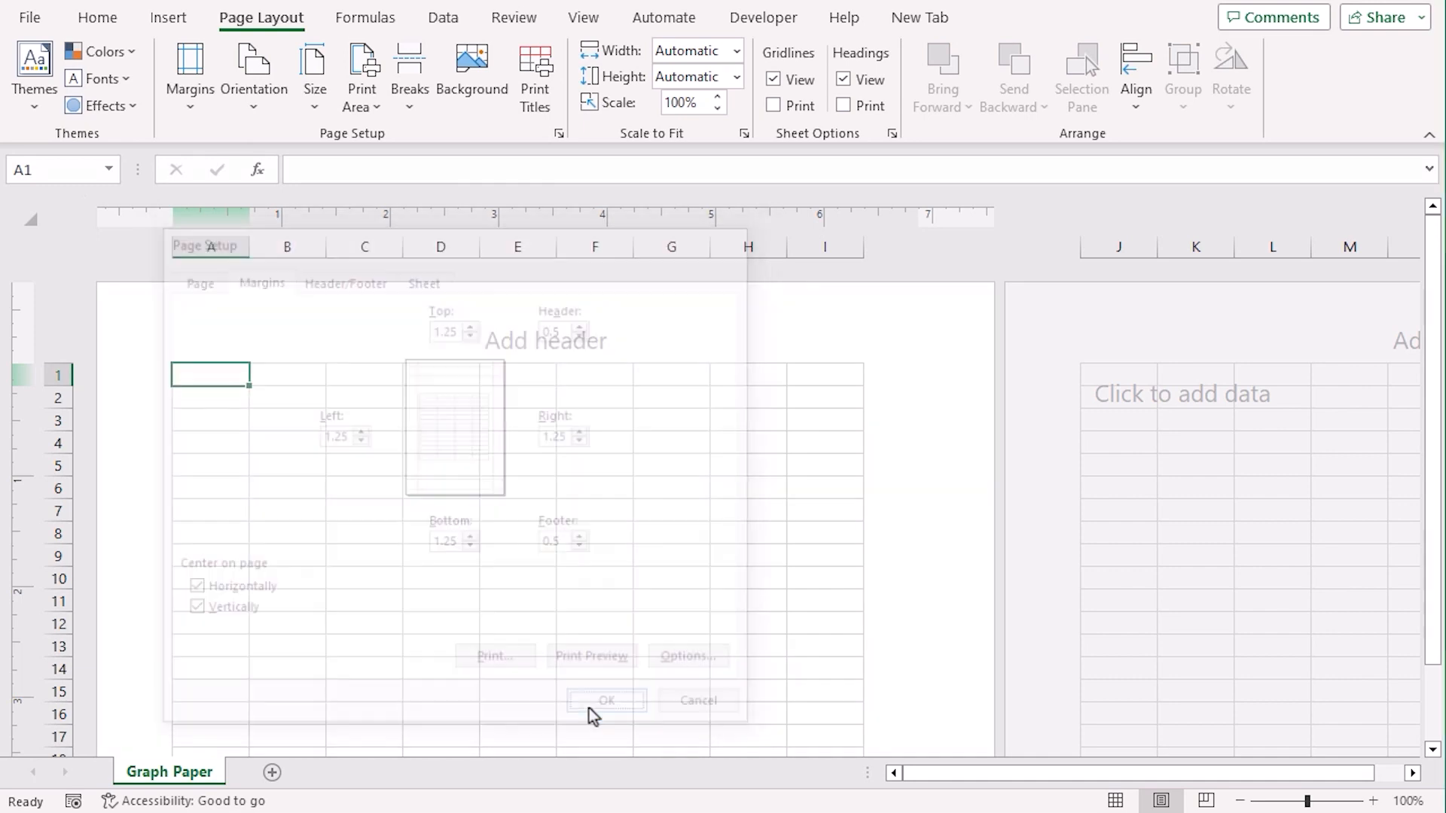
pyautogui.click(606, 701)
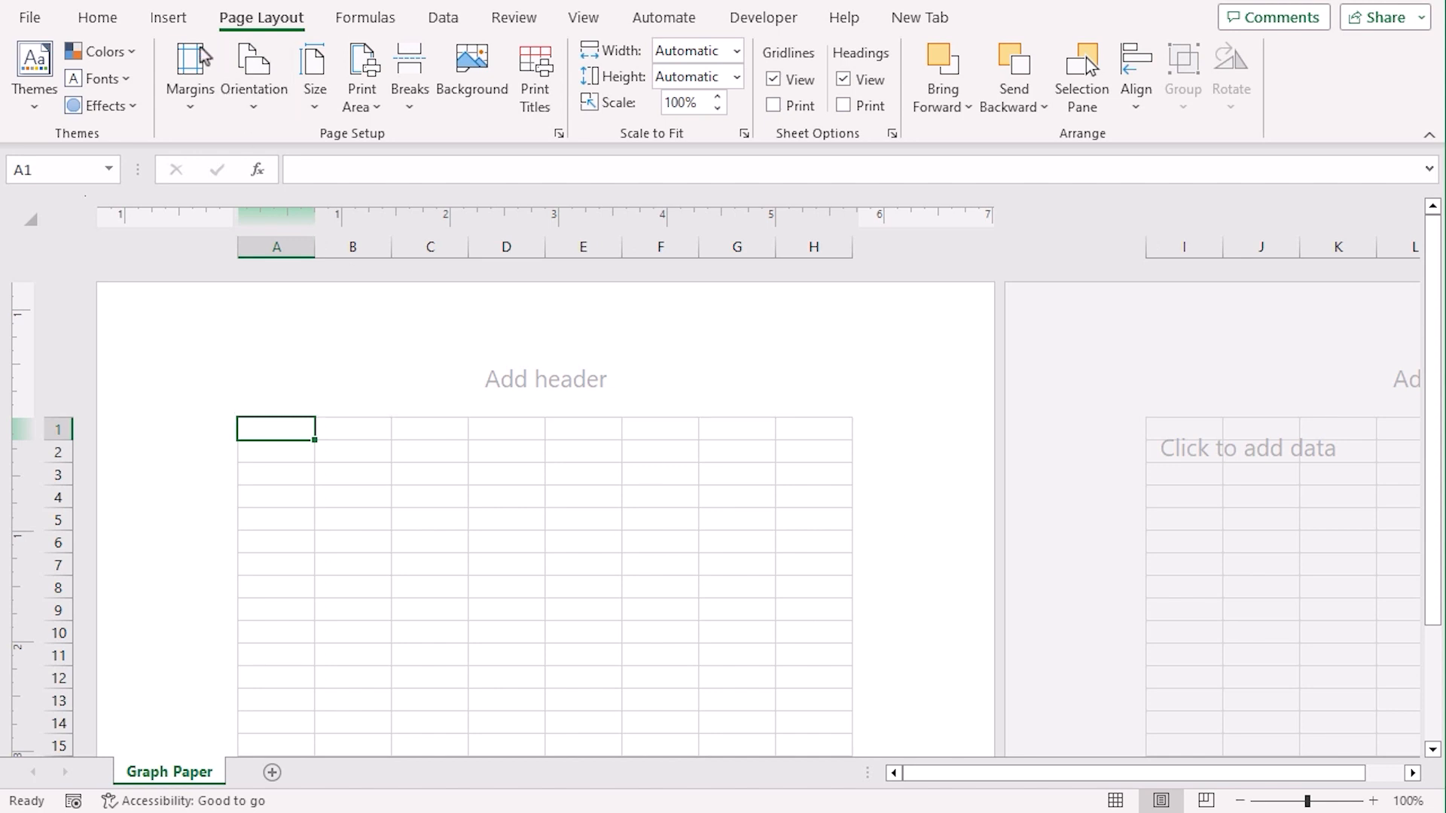
# Create a table over $A$1:$H$14 with Ctrl+T, keeping the default Column1–Column8 headers
pyautogui.click(167, 16)
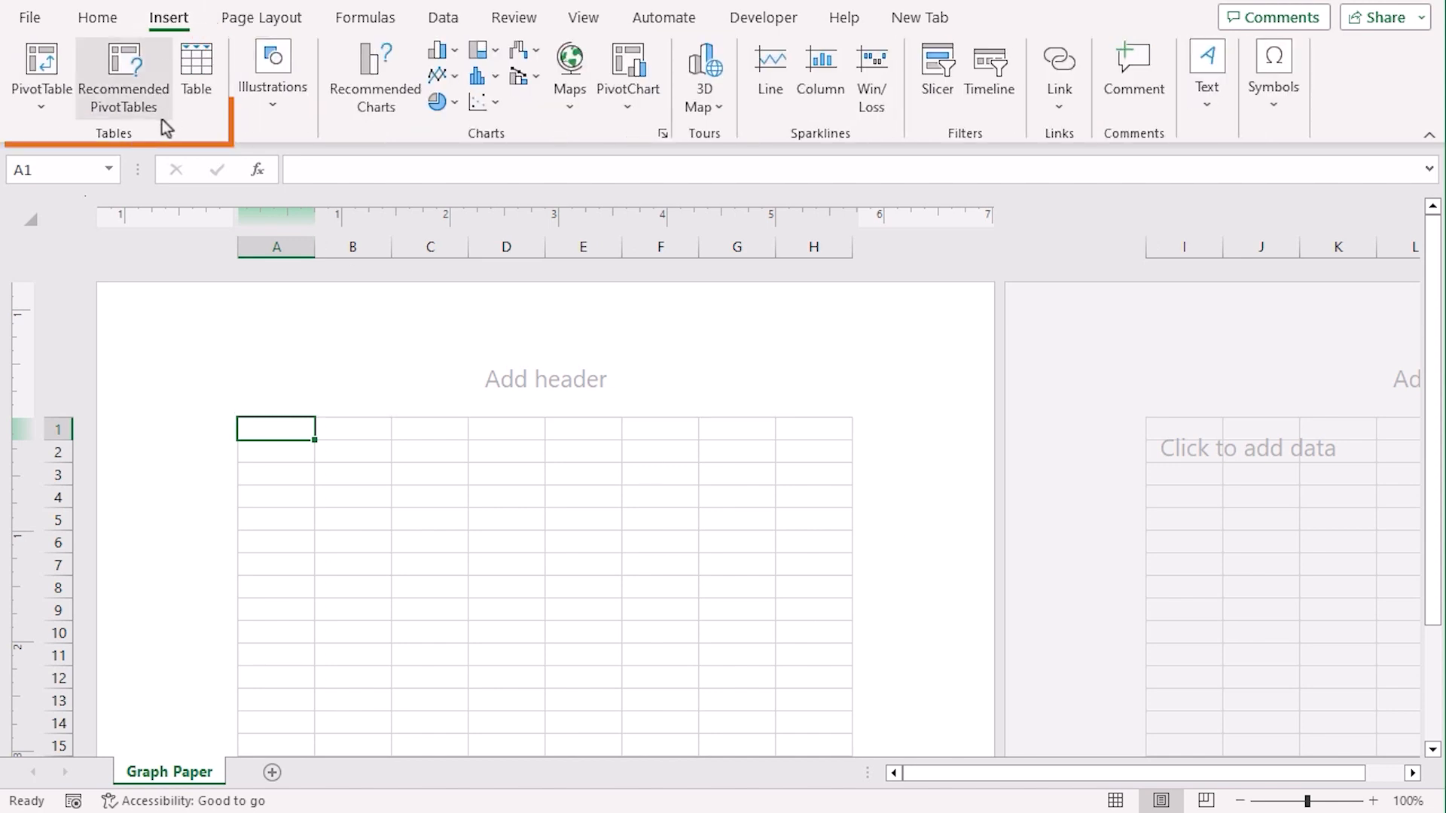
pyautogui.moveTo(195, 69)
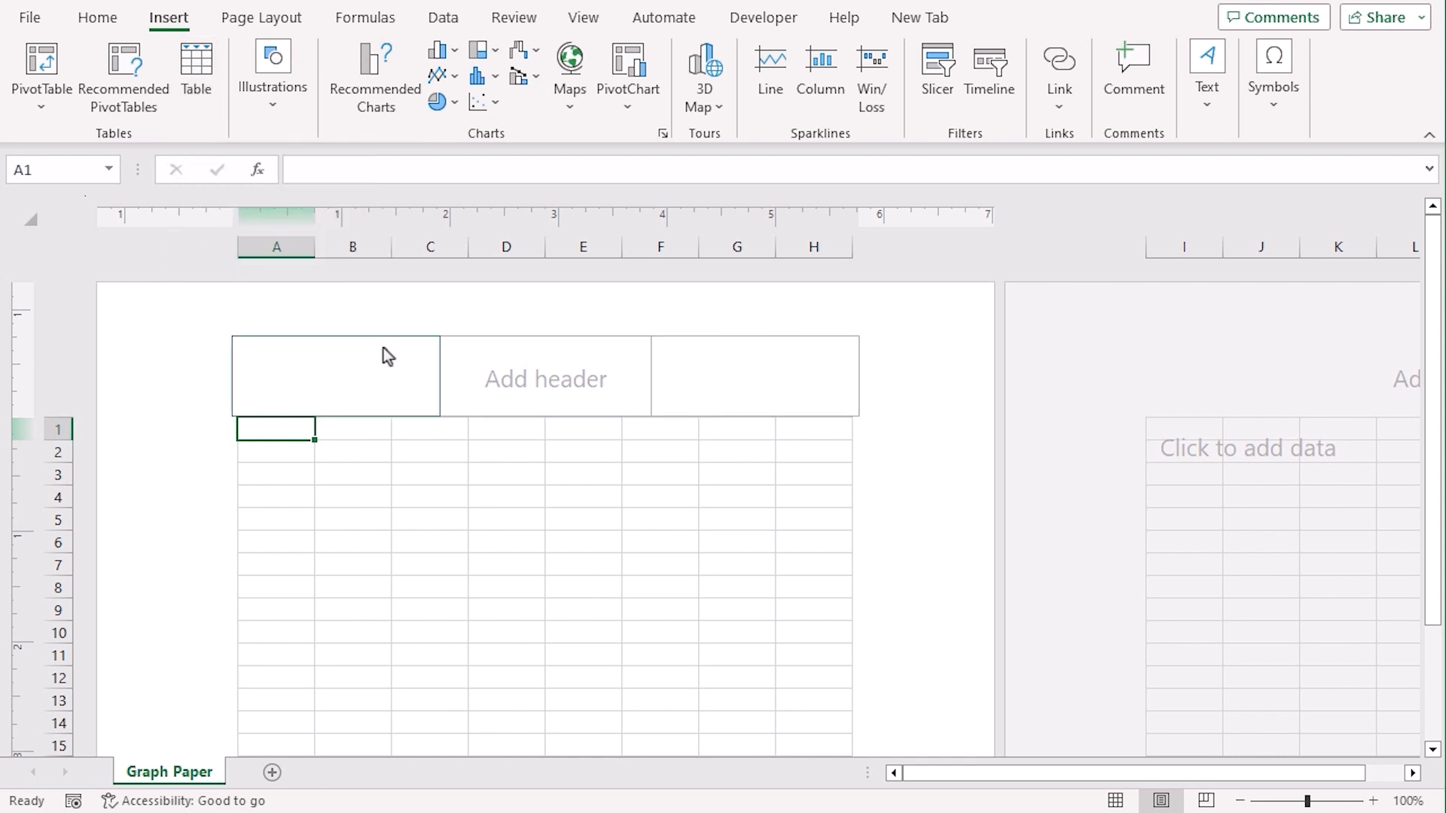
pyautogui.press('ctrl+t')
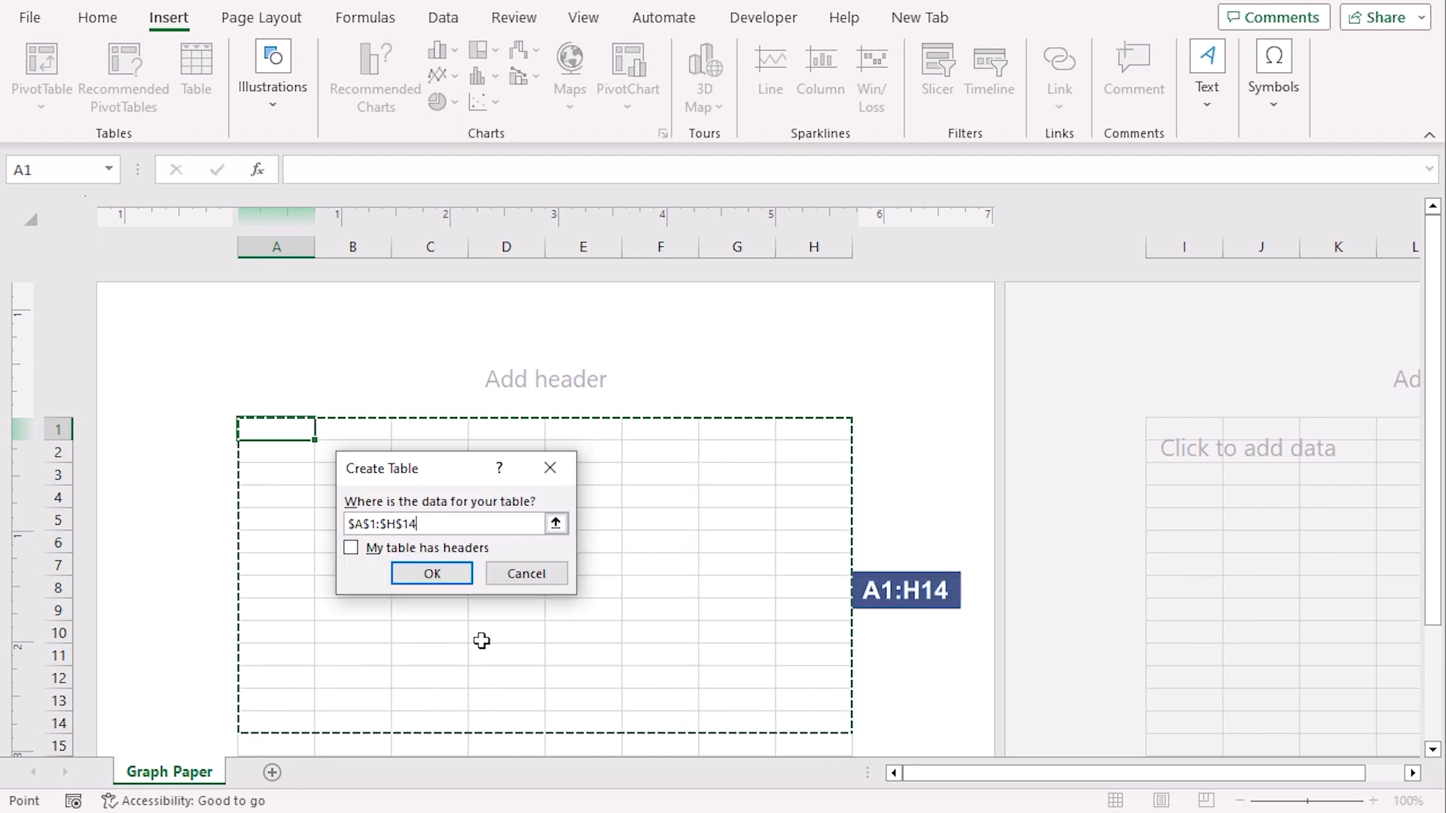
pyautogui.click(430, 573)
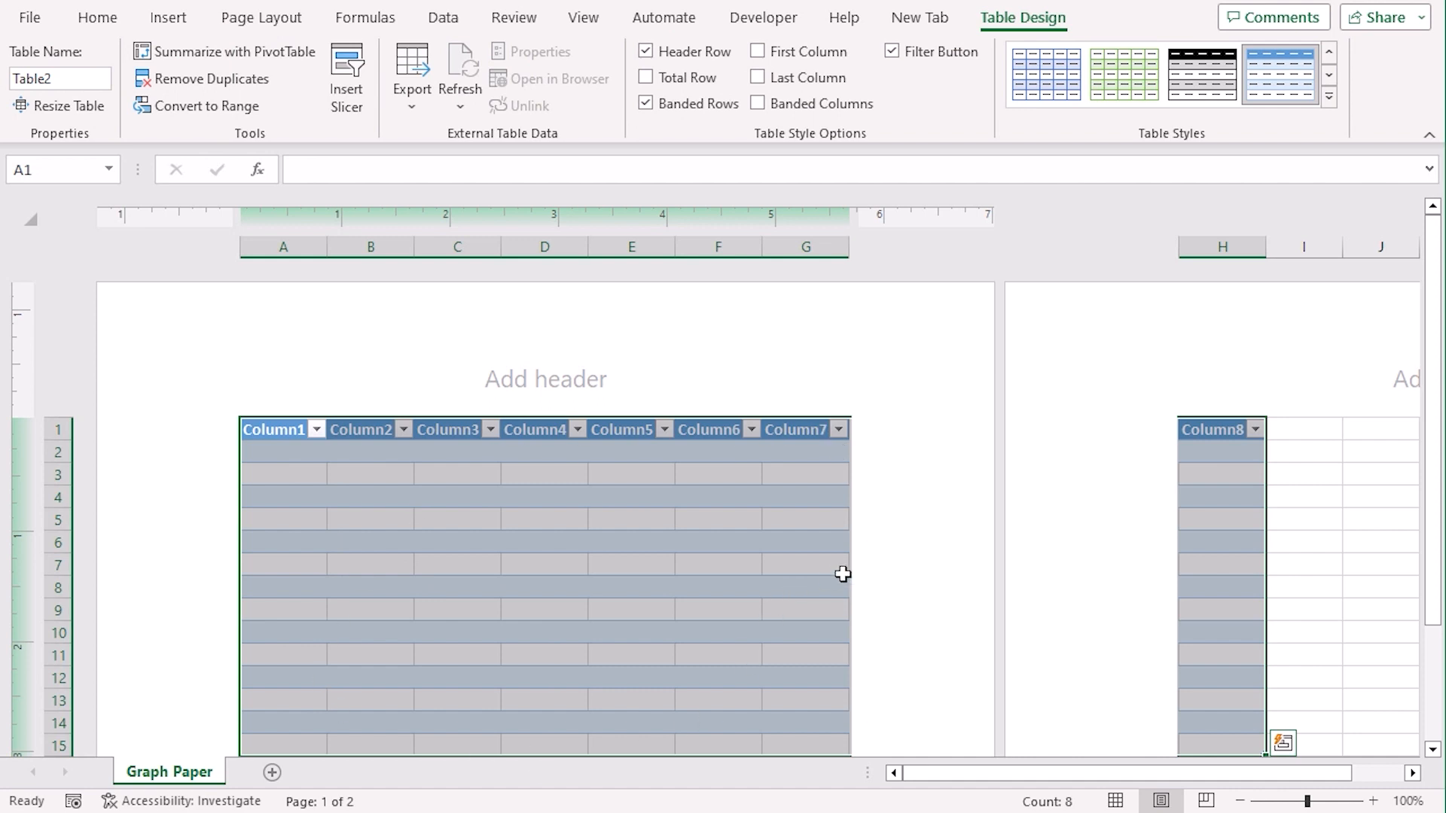
pyautogui.moveTo(1074, 26)
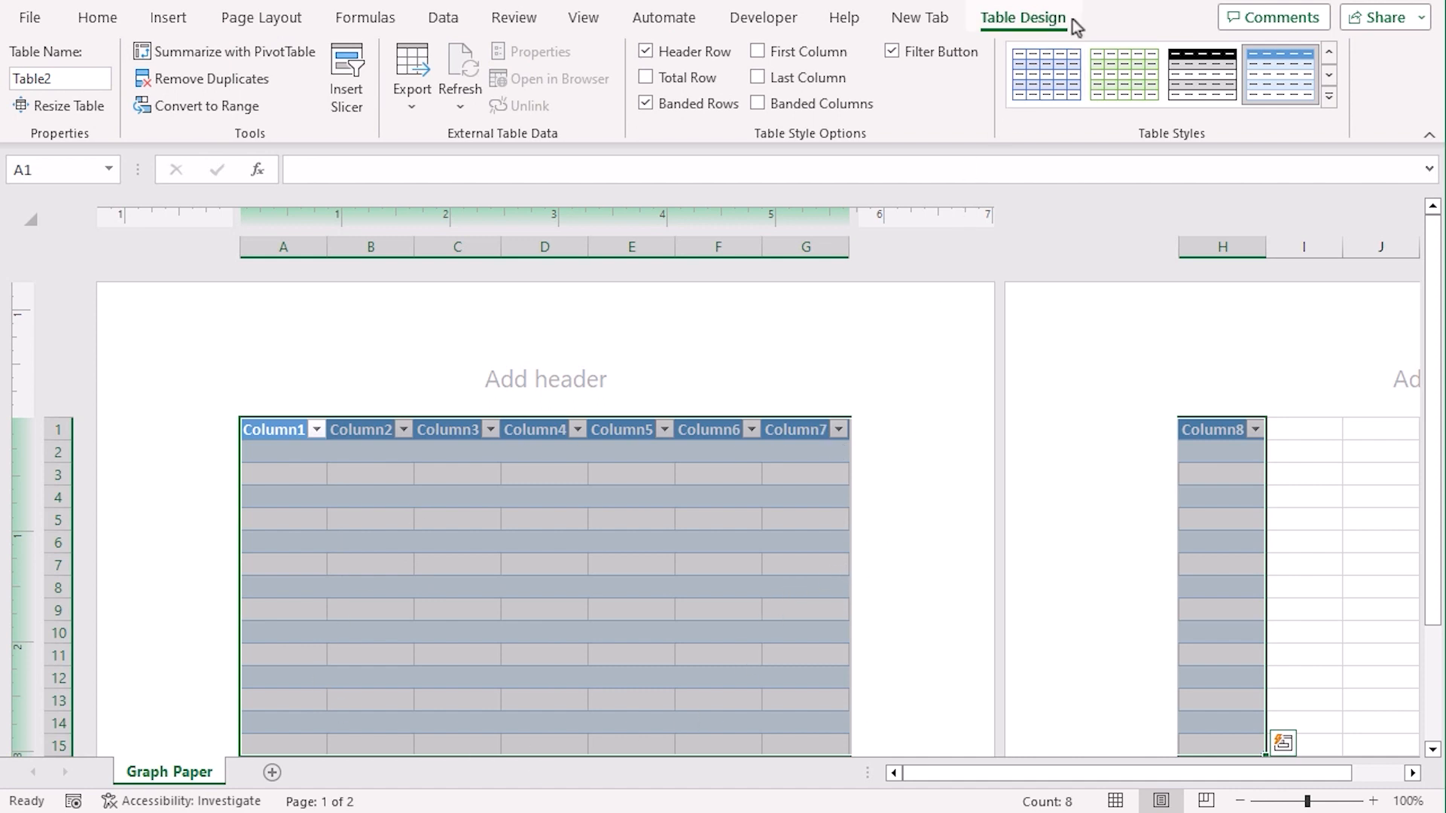
# Turn off Filter Button, Header Row and Banded Rows so the table is a plain grid
pyautogui.click(1021, 16)
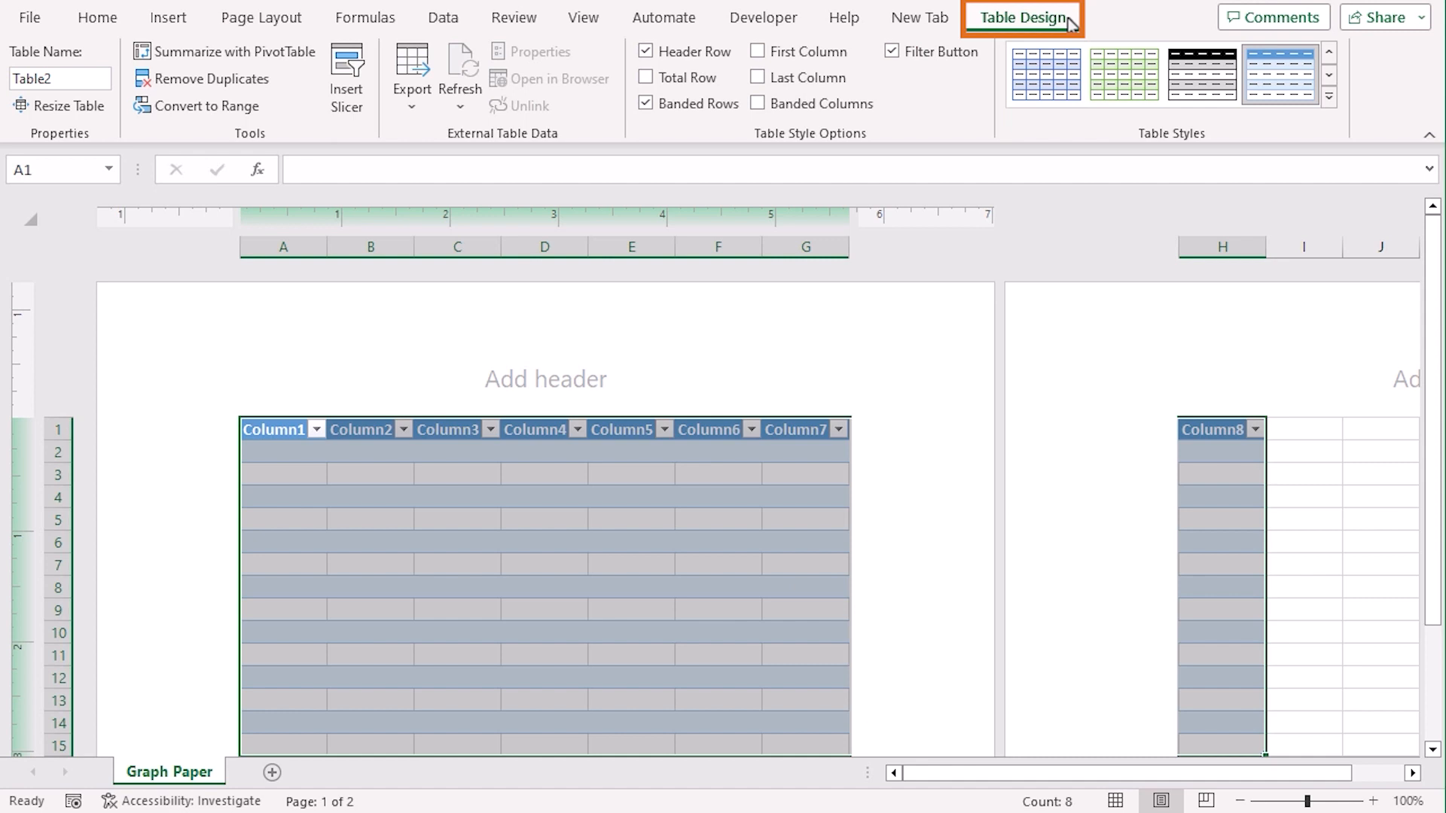
pyautogui.moveTo(946, 129)
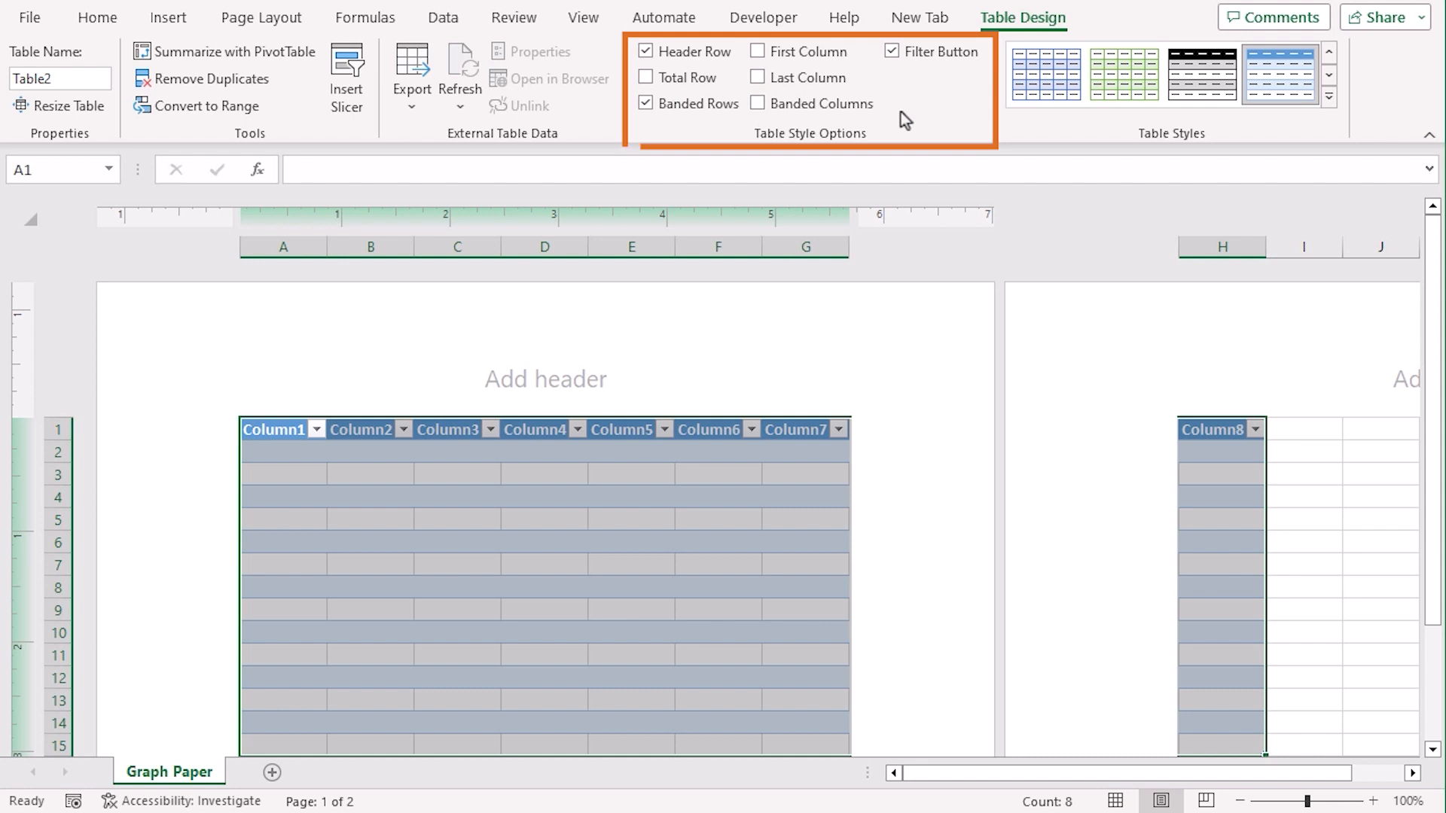
pyautogui.click(890, 51)
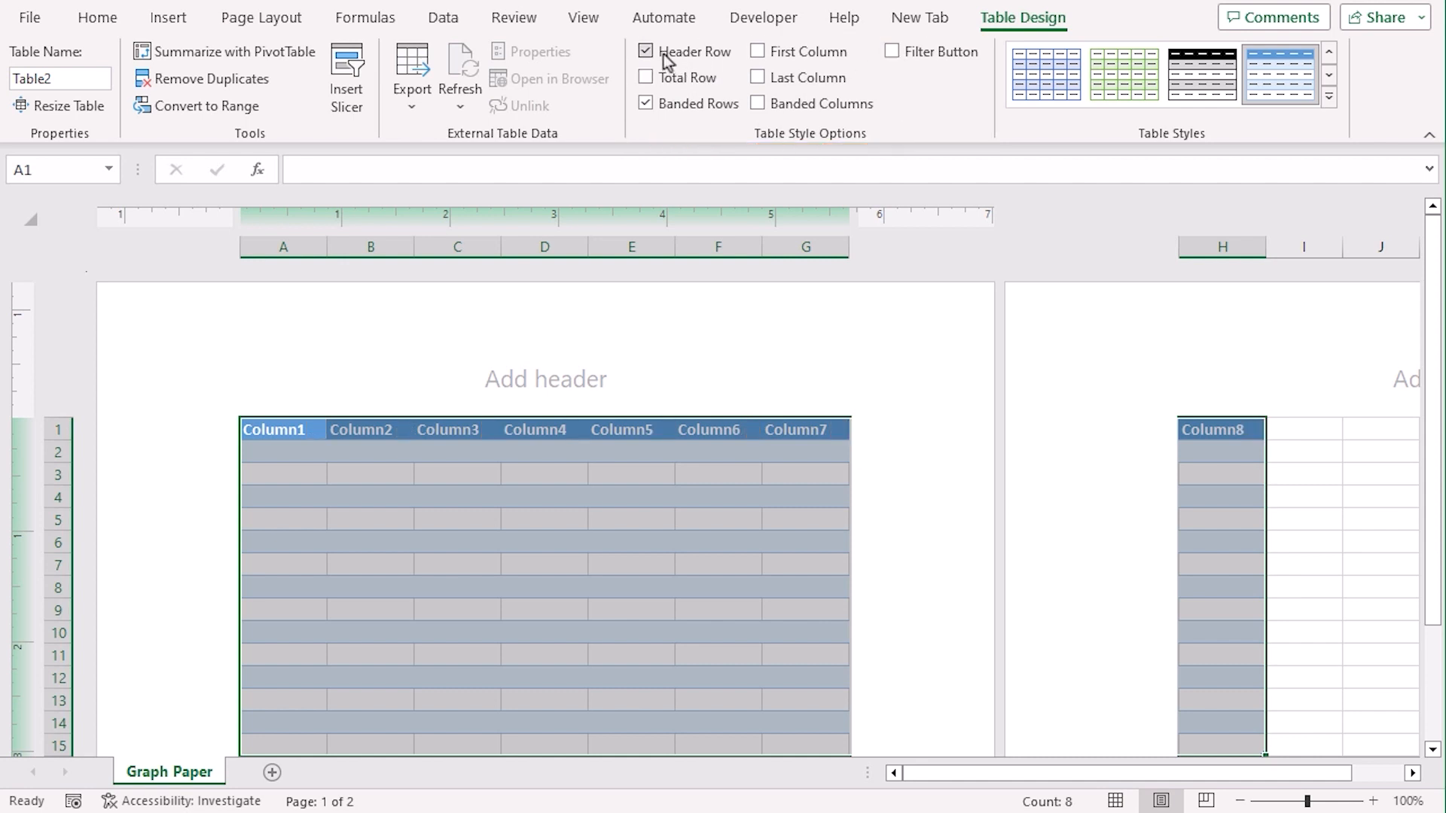
pyautogui.click(646, 52)
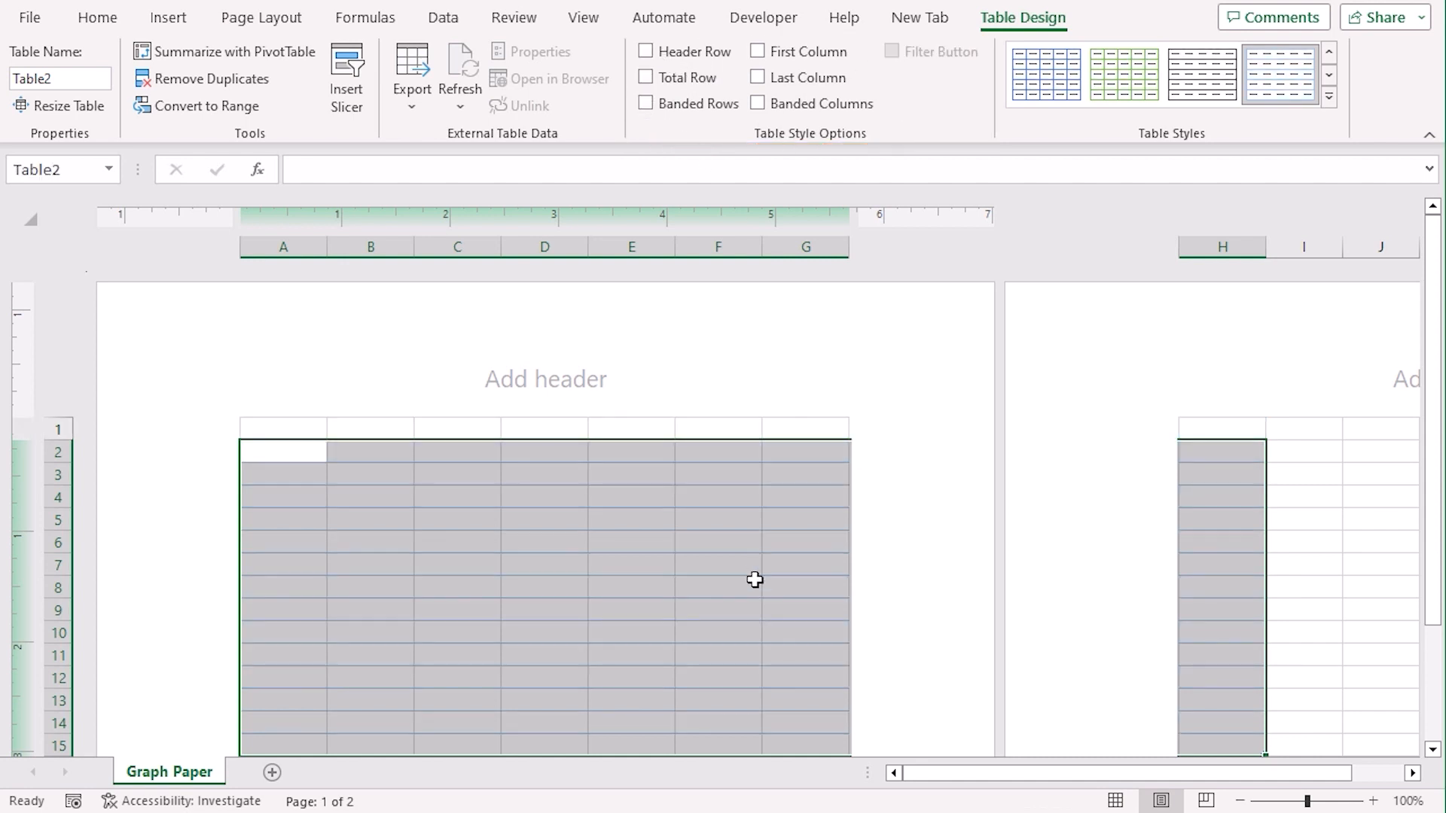
pyautogui.click(804, 426)
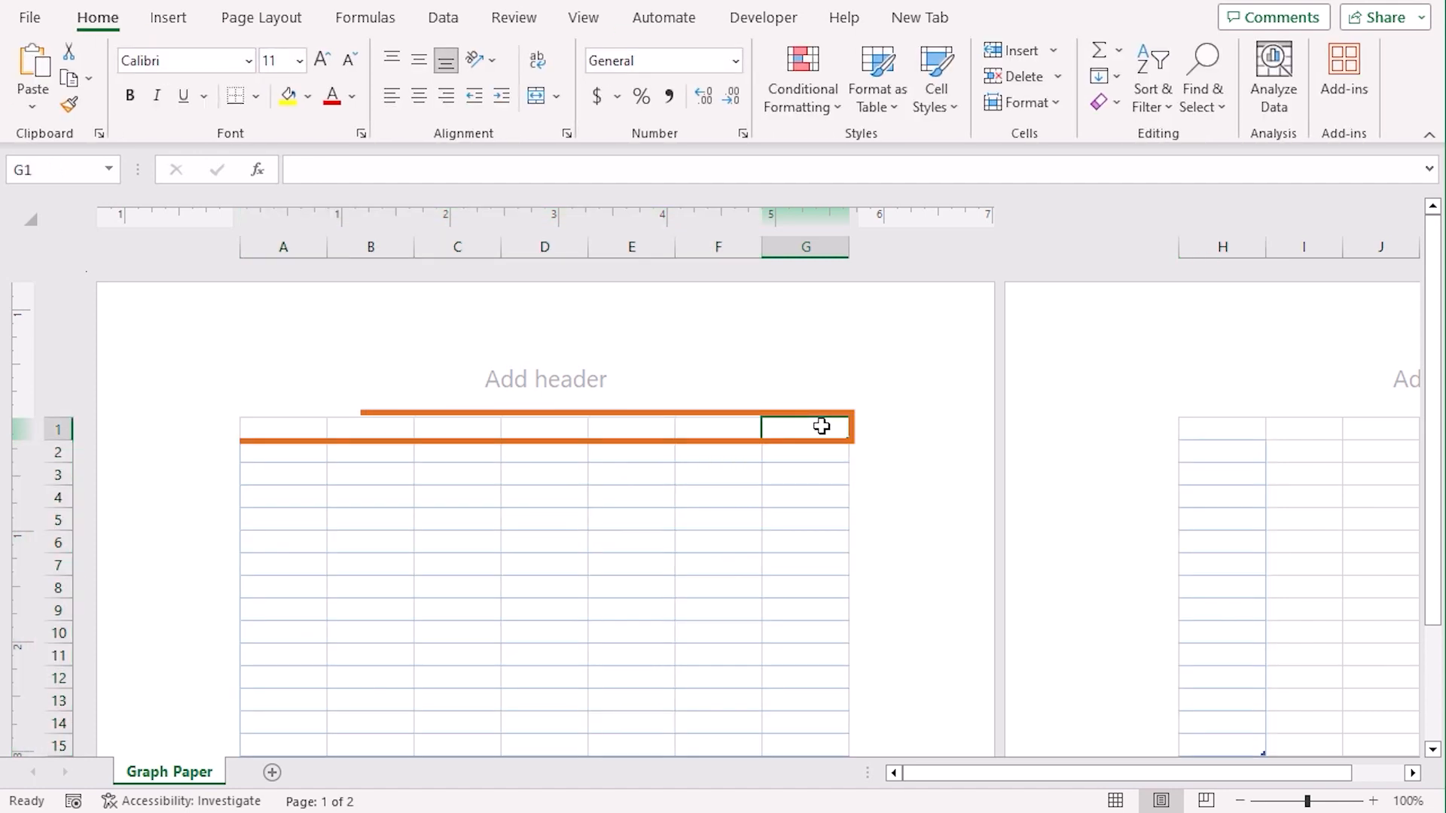
pyautogui.moveTo(892, 398)
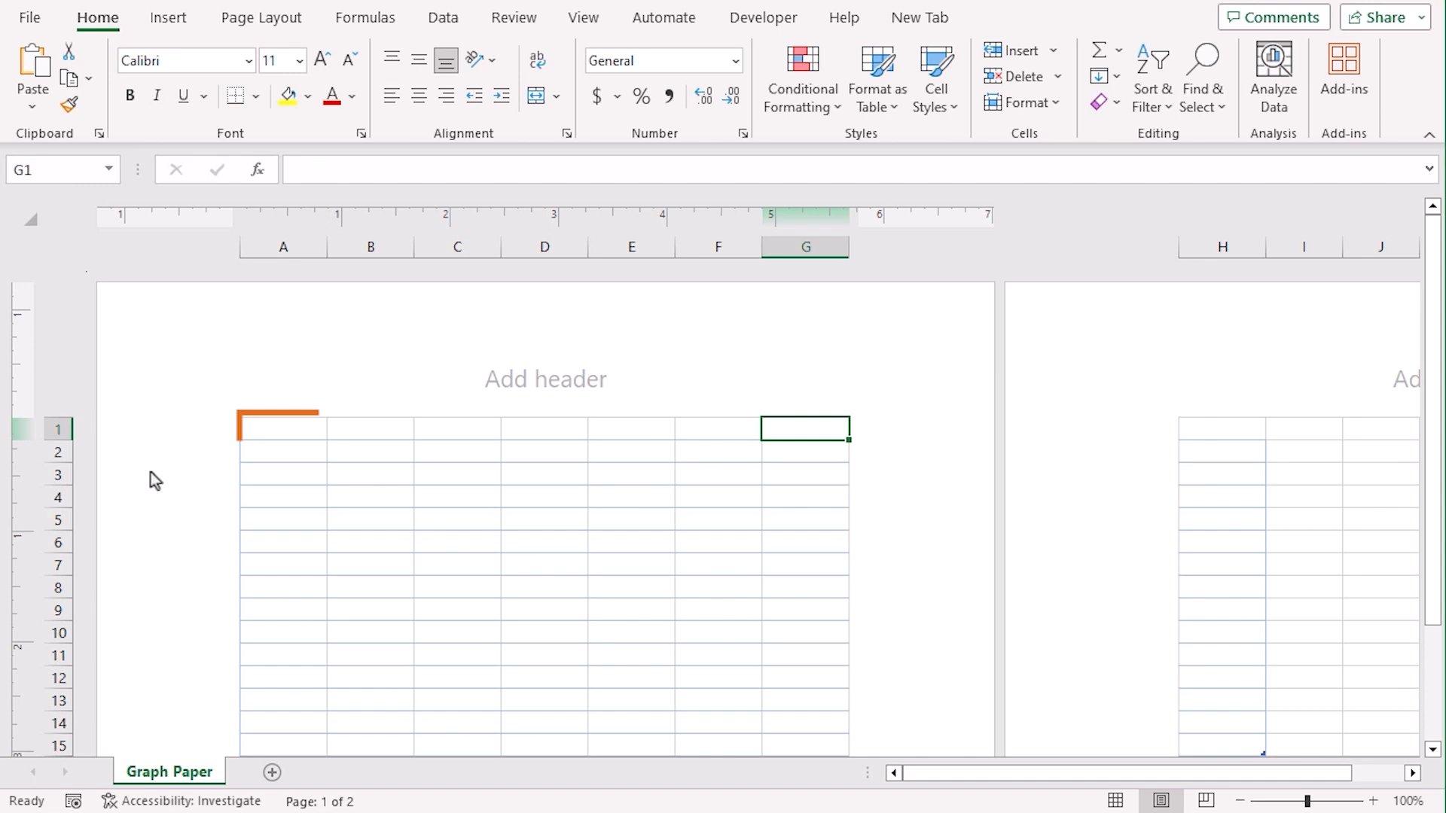
pyautogui.rightClick(57, 429)
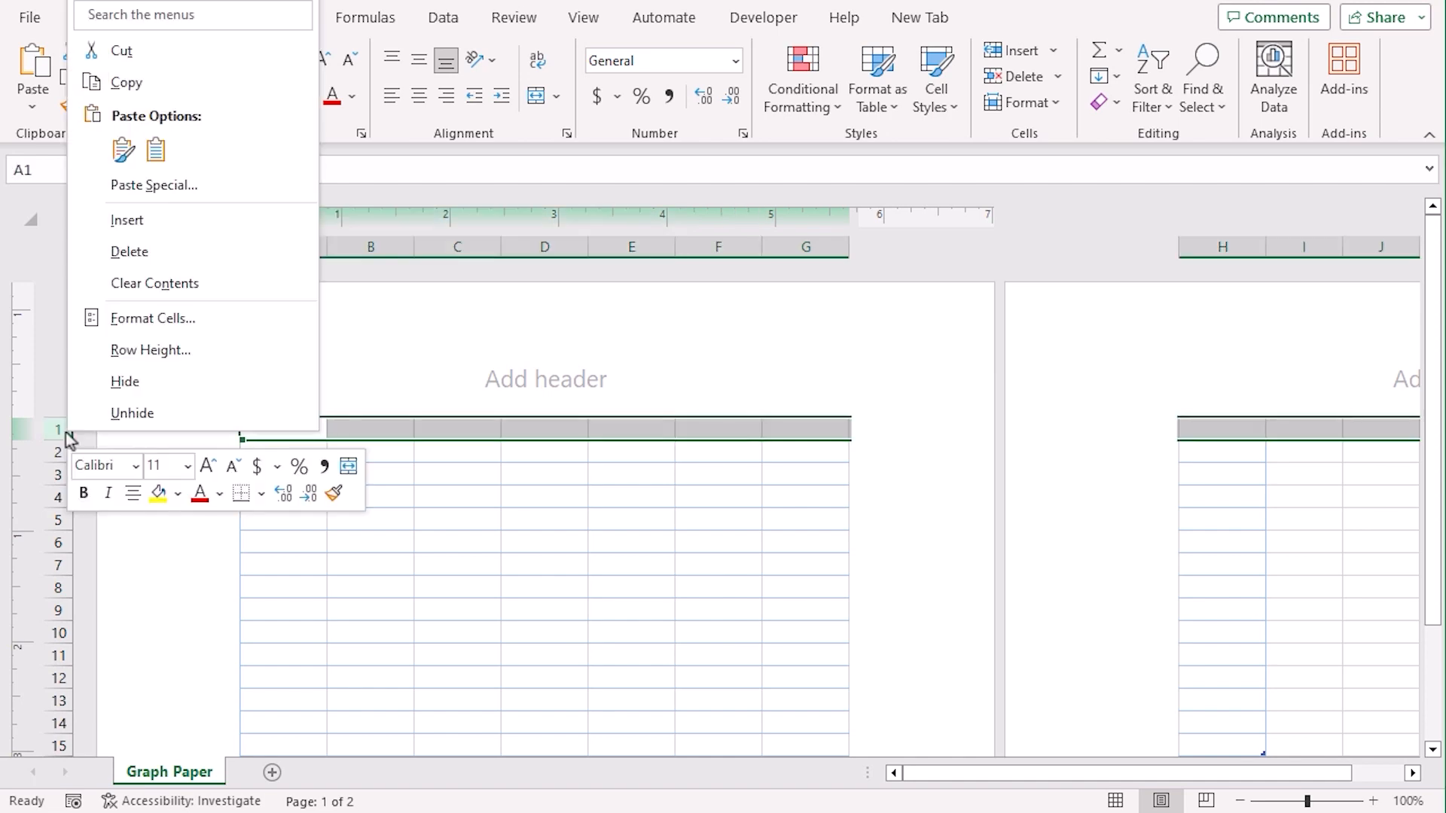
pyautogui.click(183, 268)
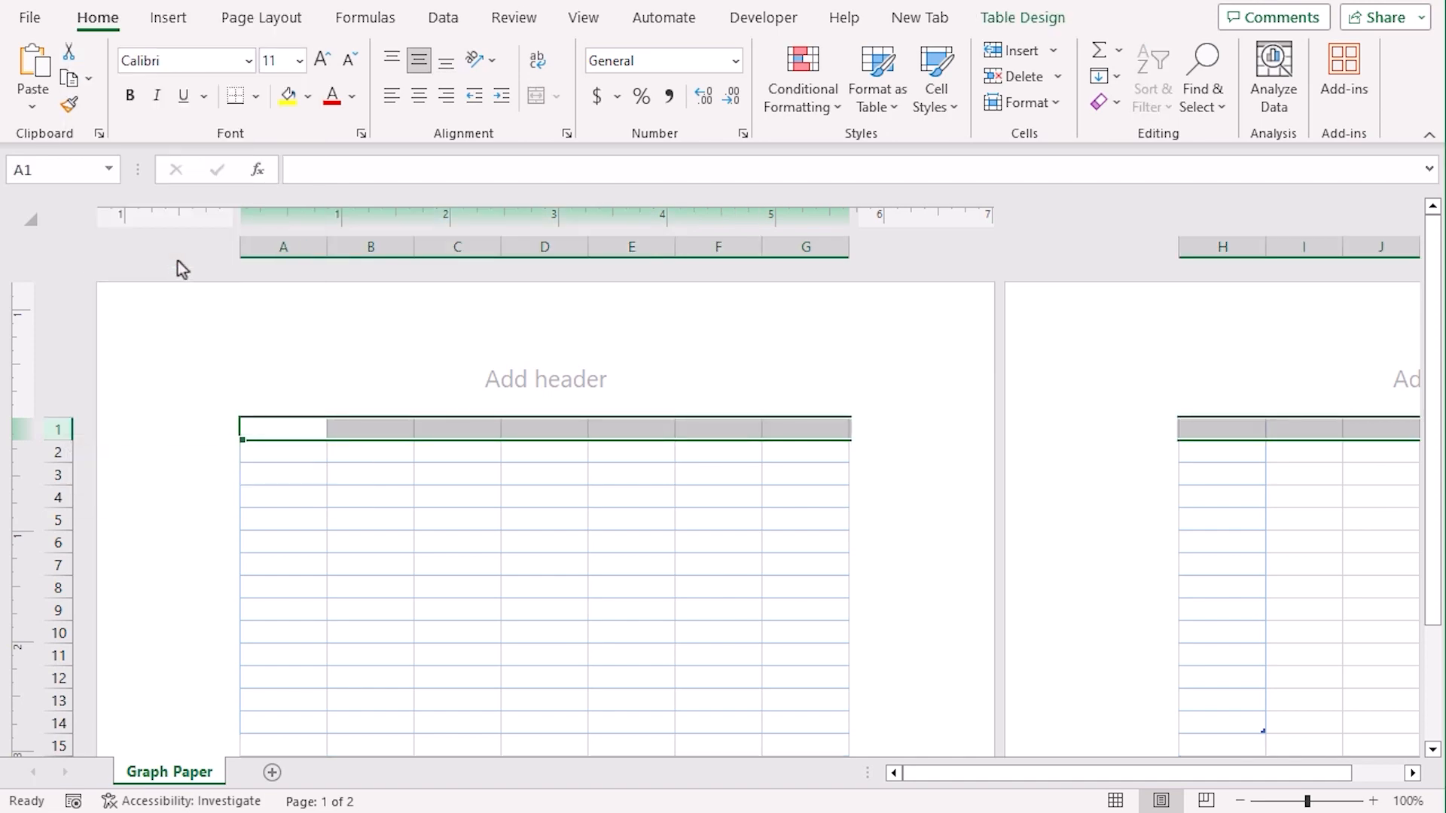
pyautogui.click(718, 655)
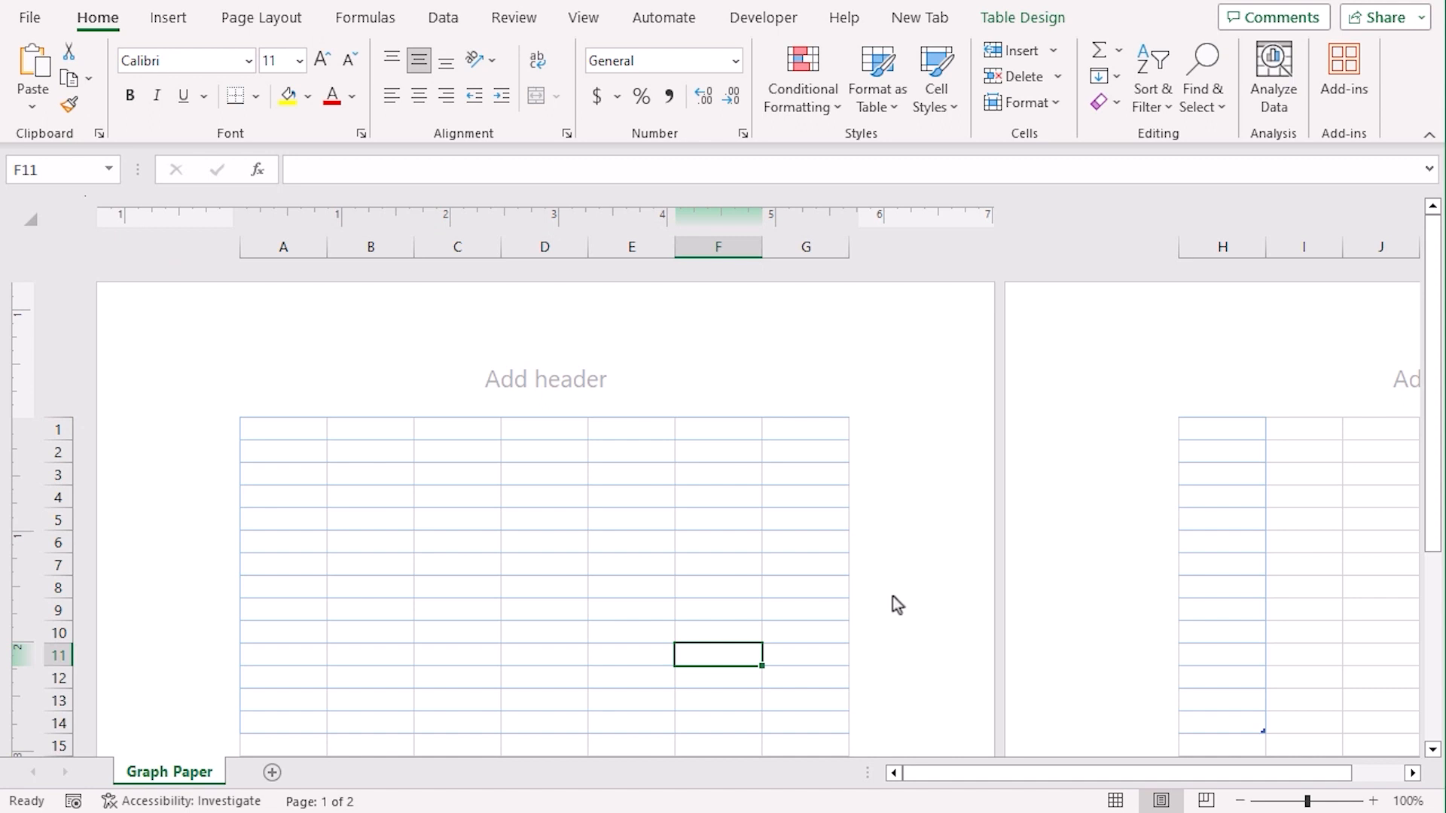
# Select the whole sheet and set the column width to 0.25
pyautogui.press('ctrl+a')
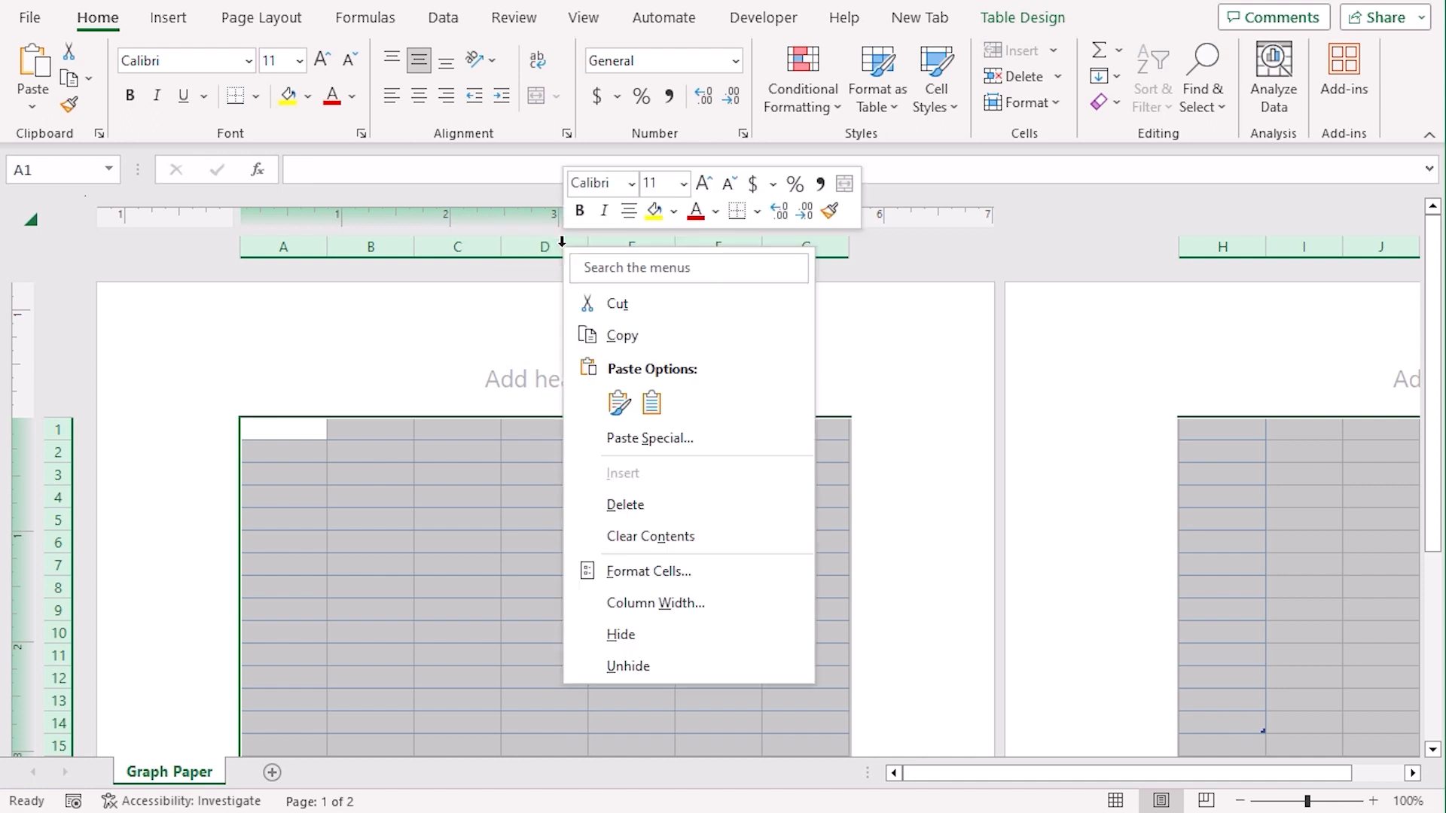
pyautogui.moveTo(753, 554)
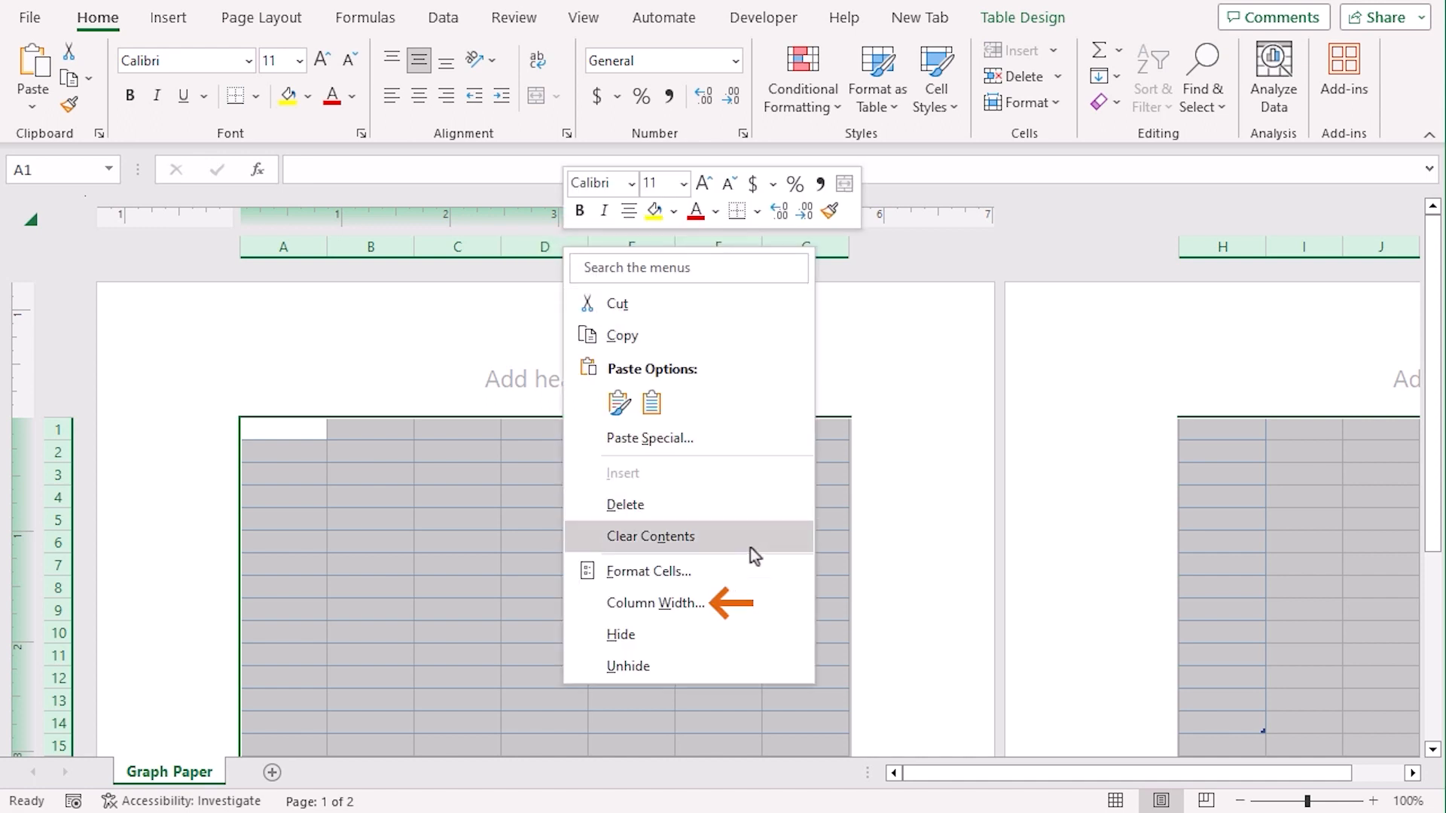
pyautogui.click(655, 602)
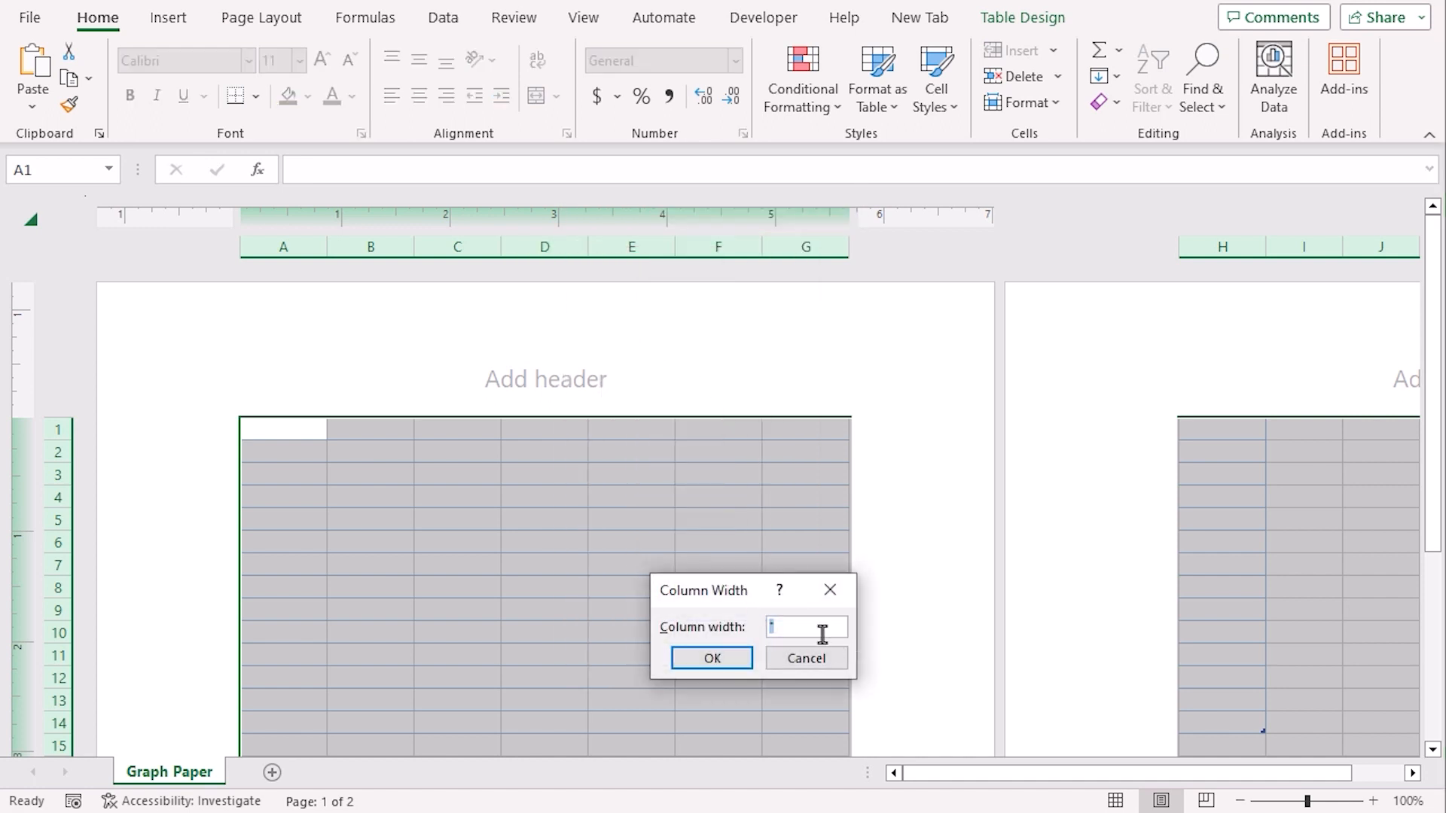
pyautogui.write('0.2')
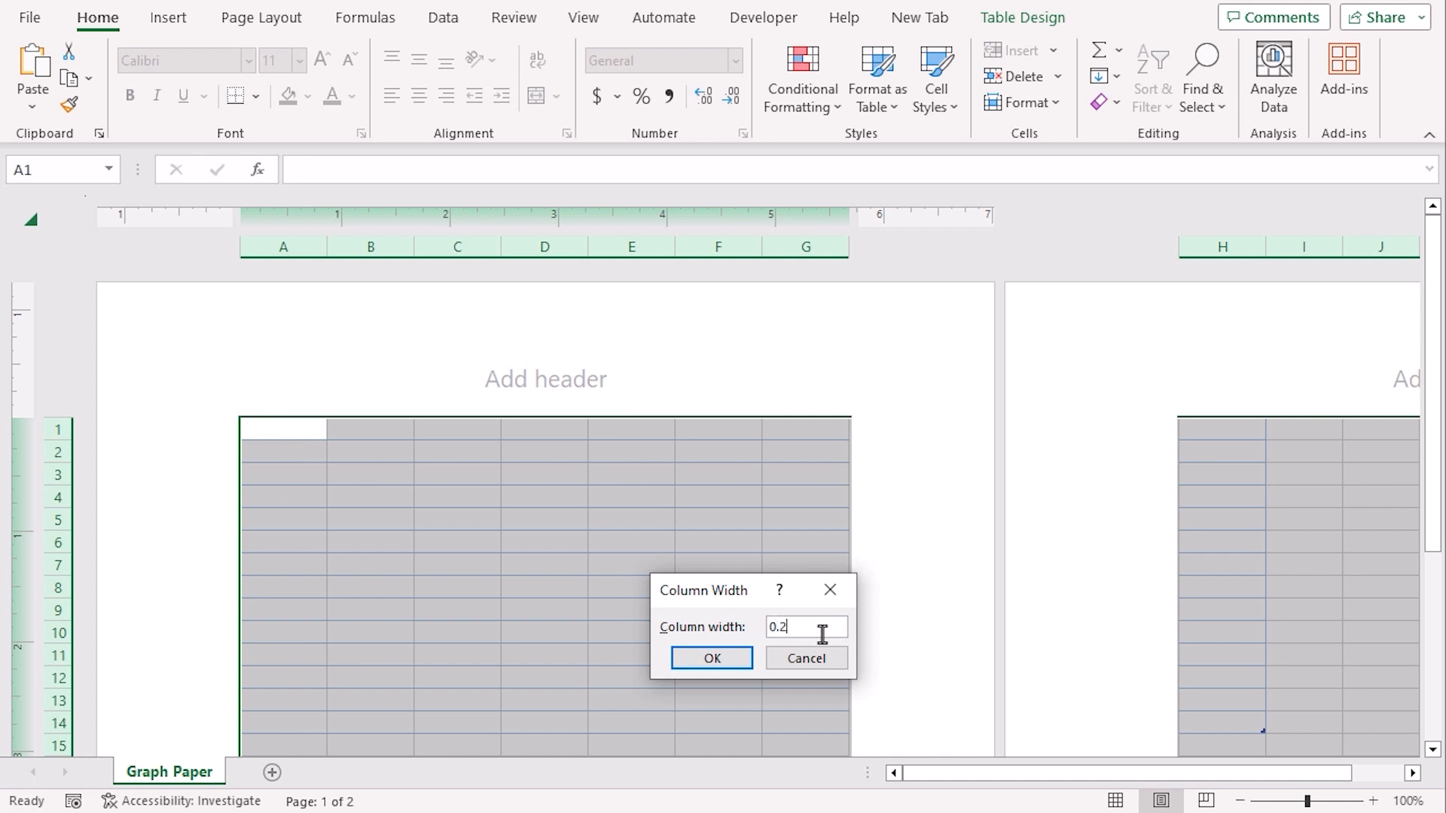
pyautogui.click(711, 658)
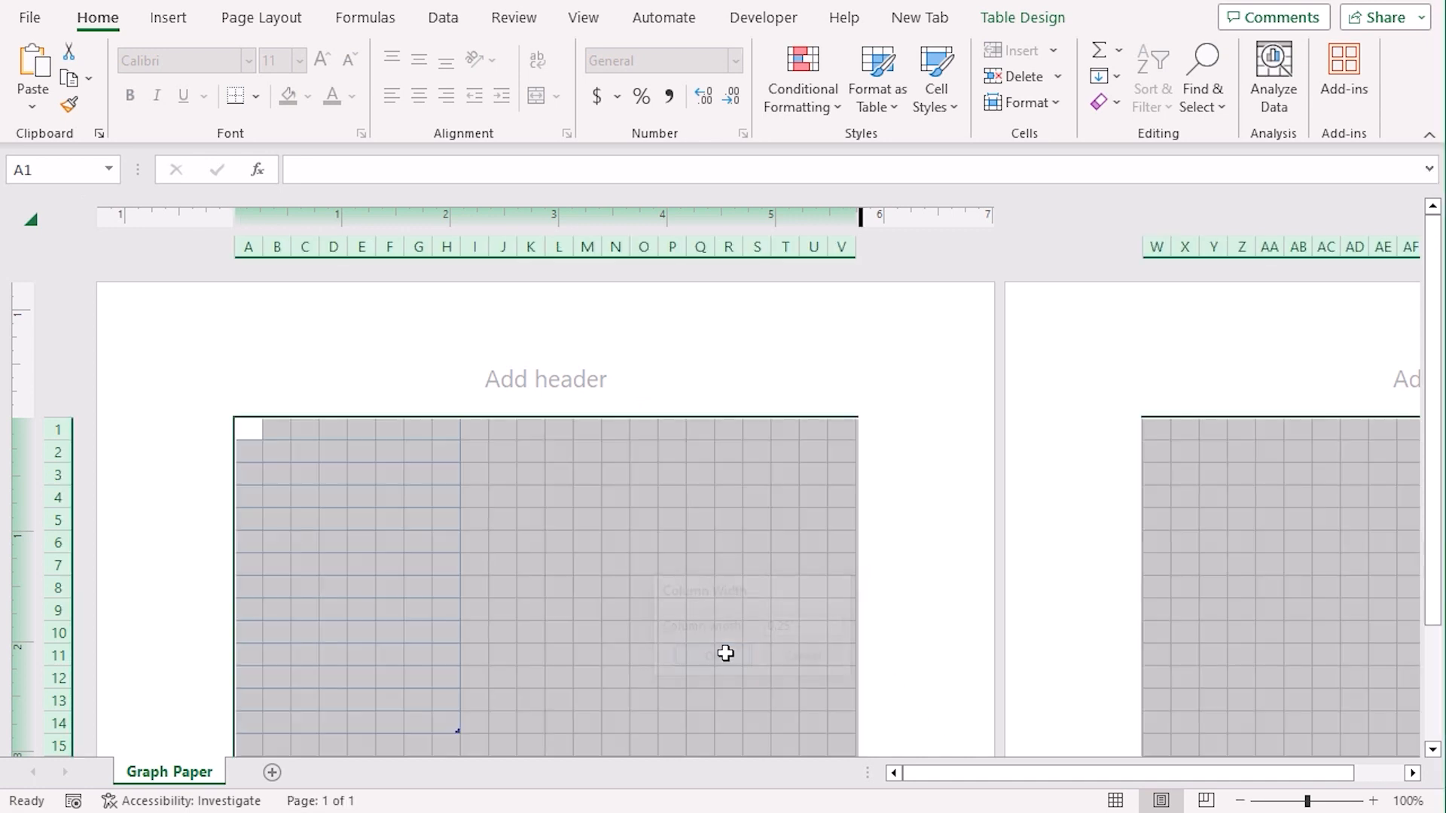
# Set the selected rows' height to 0.25 from the row-header menu
pyautogui.rightClick(61, 569)
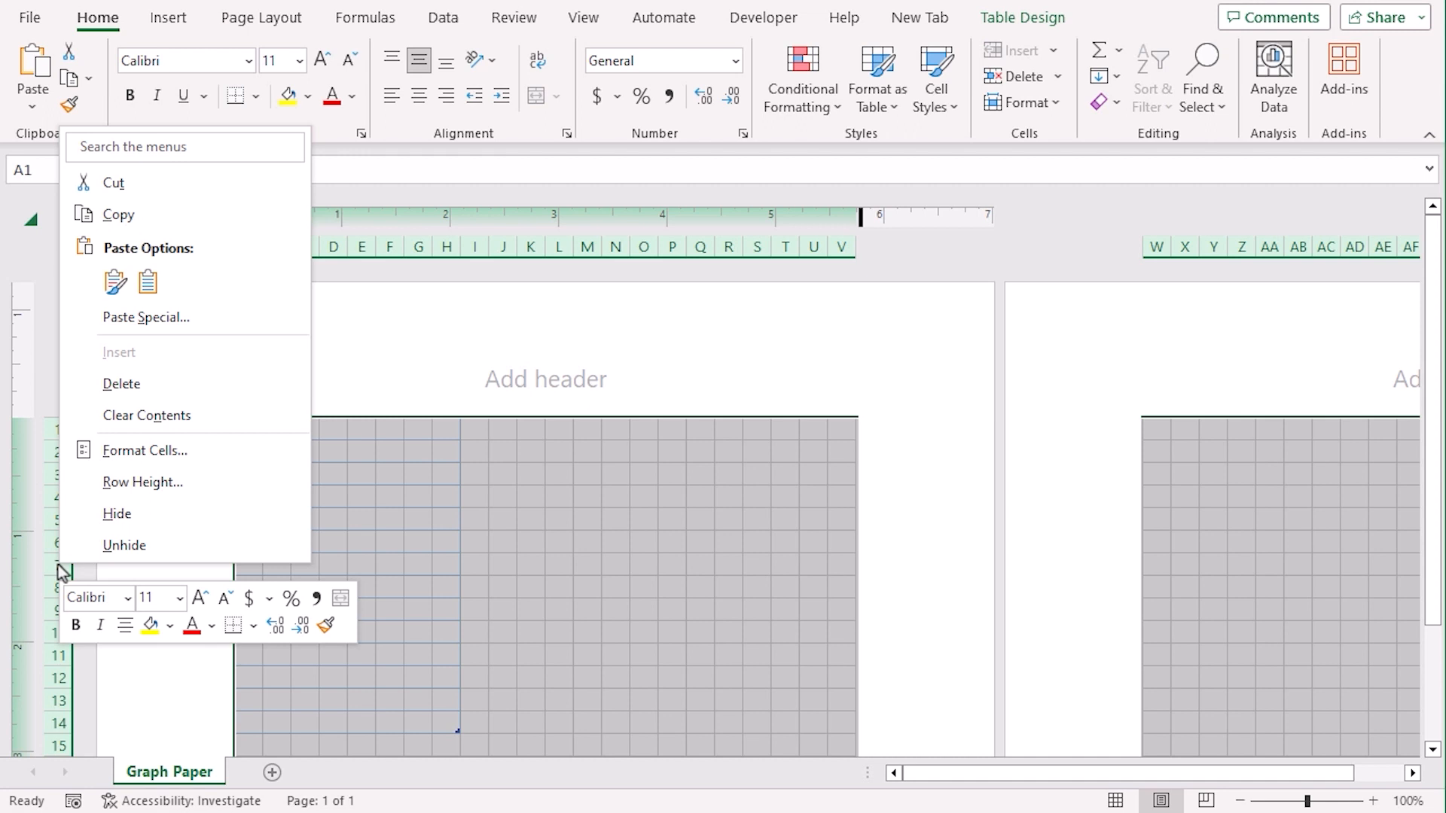
pyautogui.click(142, 482)
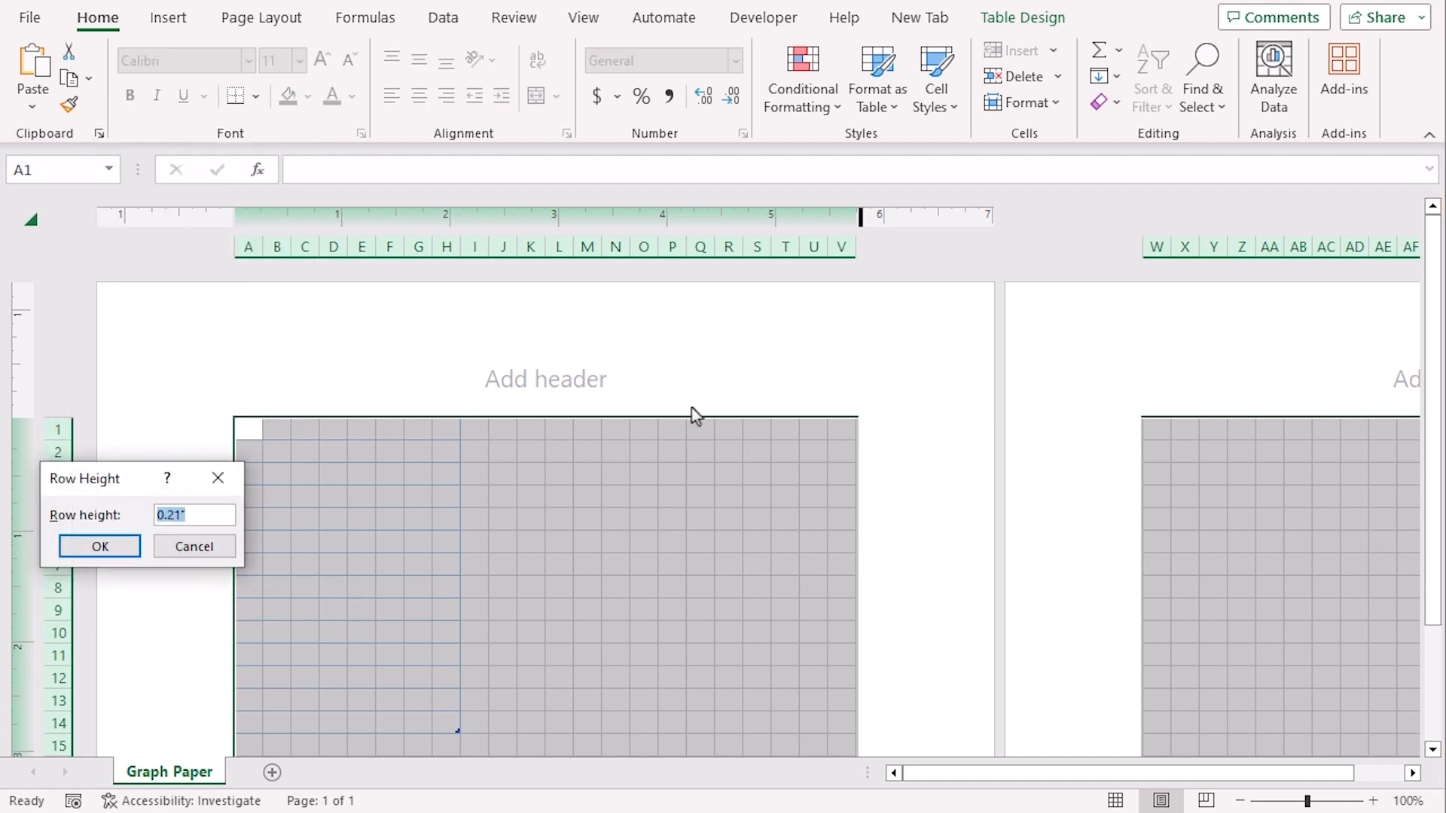
pyautogui.write('0.25')
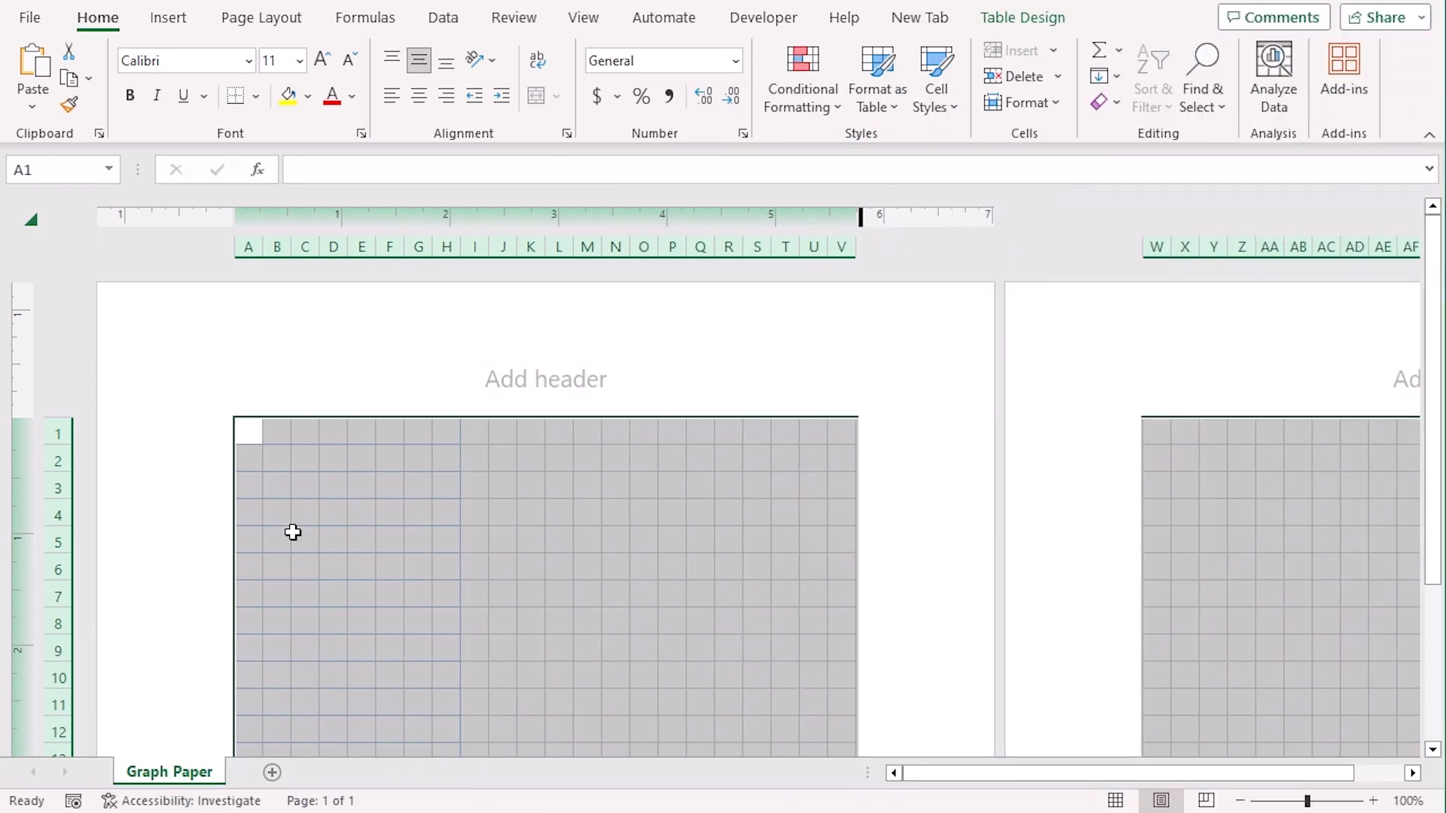
# Drag the table's resize handle out to V17 and select a cell inside it
pyautogui.click(418, 404)
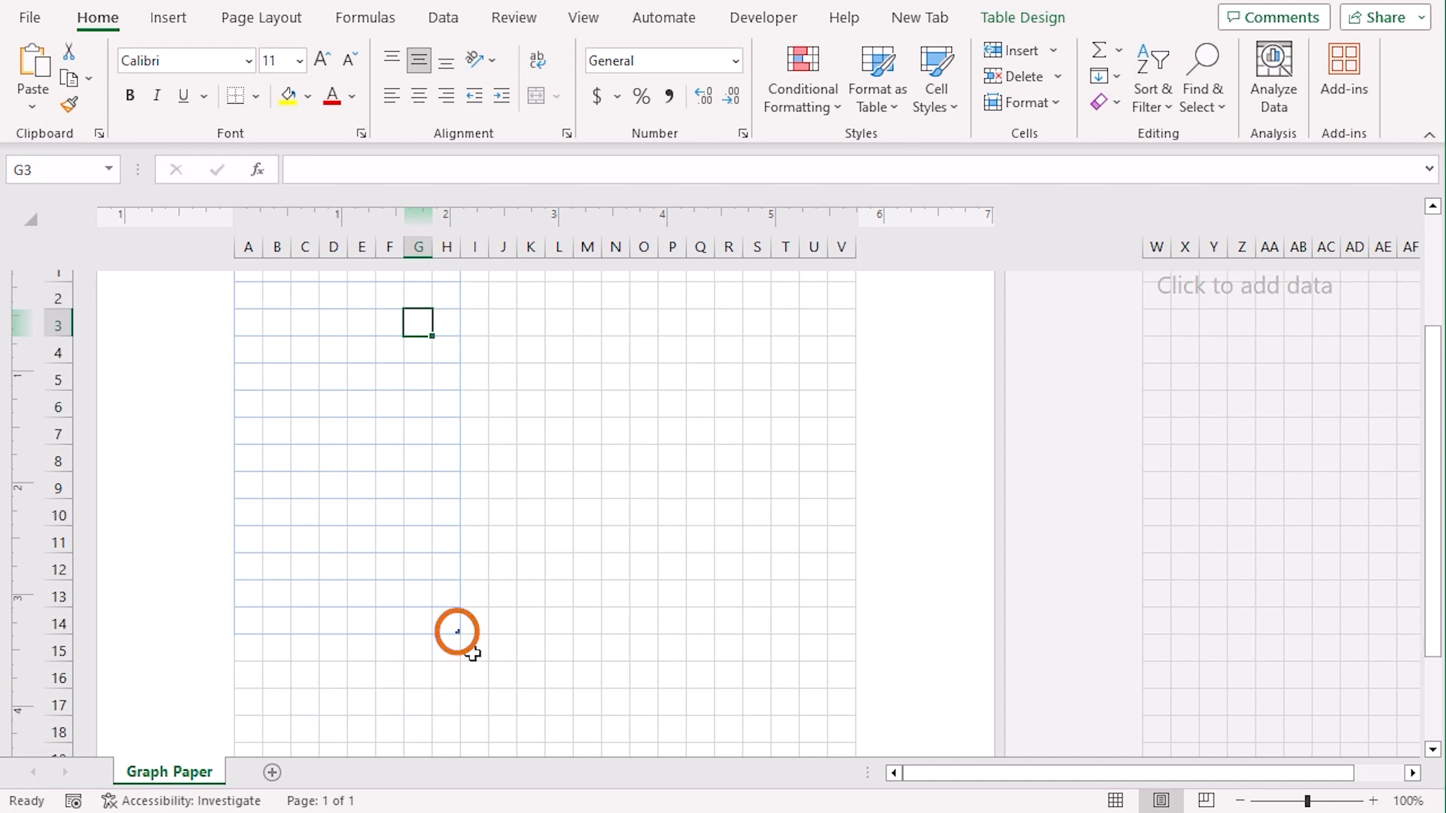
pyautogui.moveTo(467, 643)
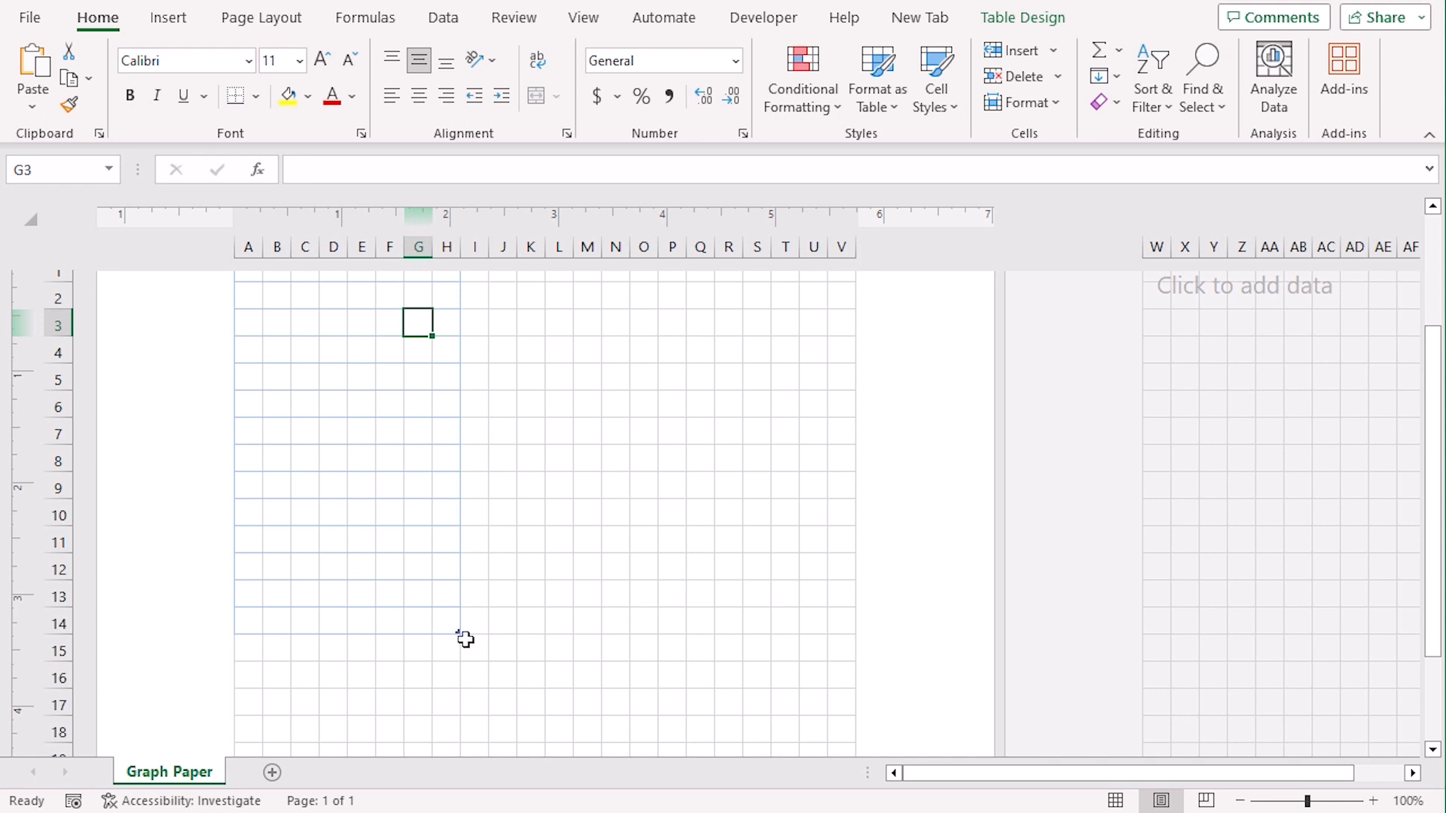
pyautogui.click(458, 633)
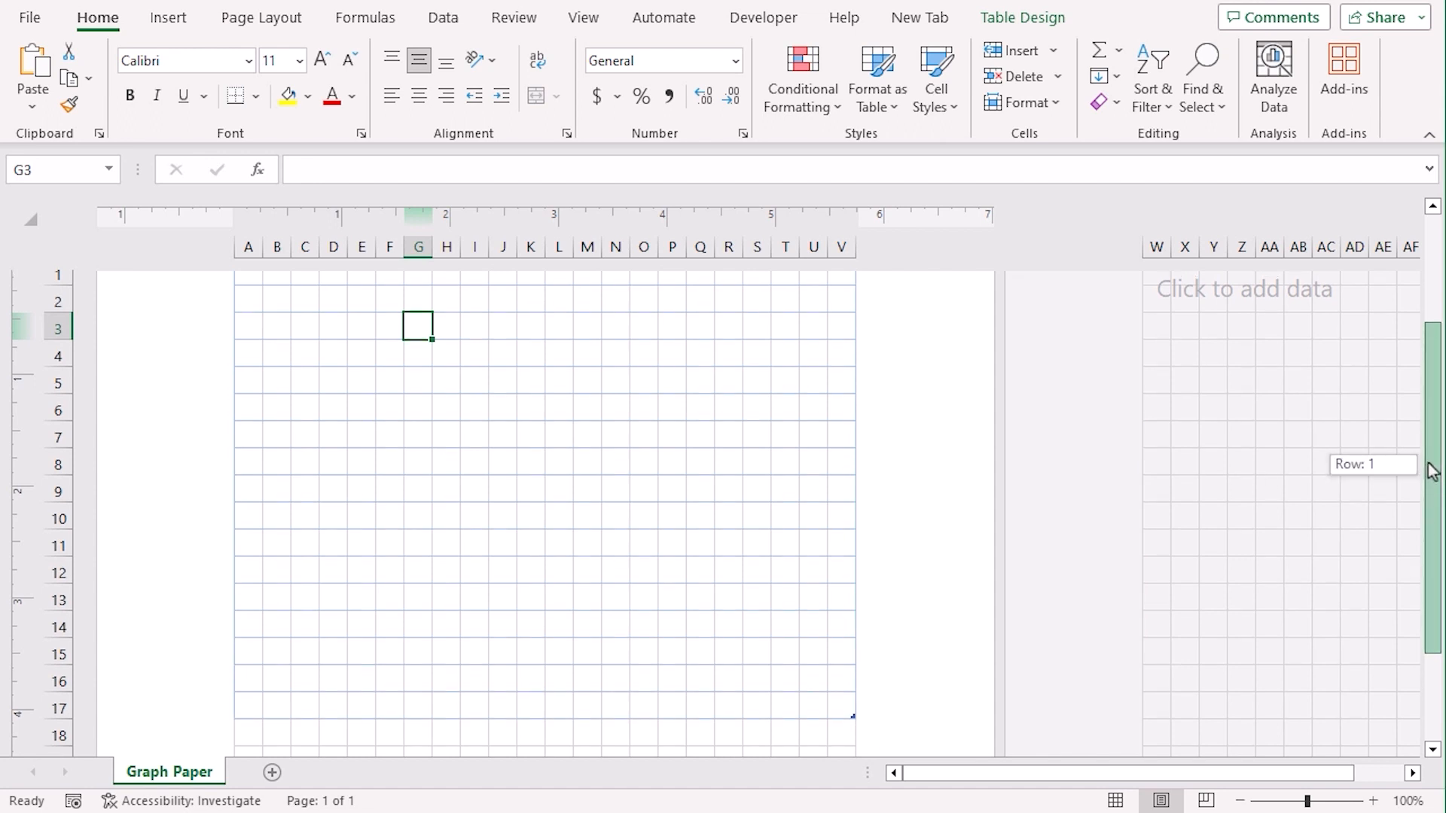
pyautogui.scroll(3)
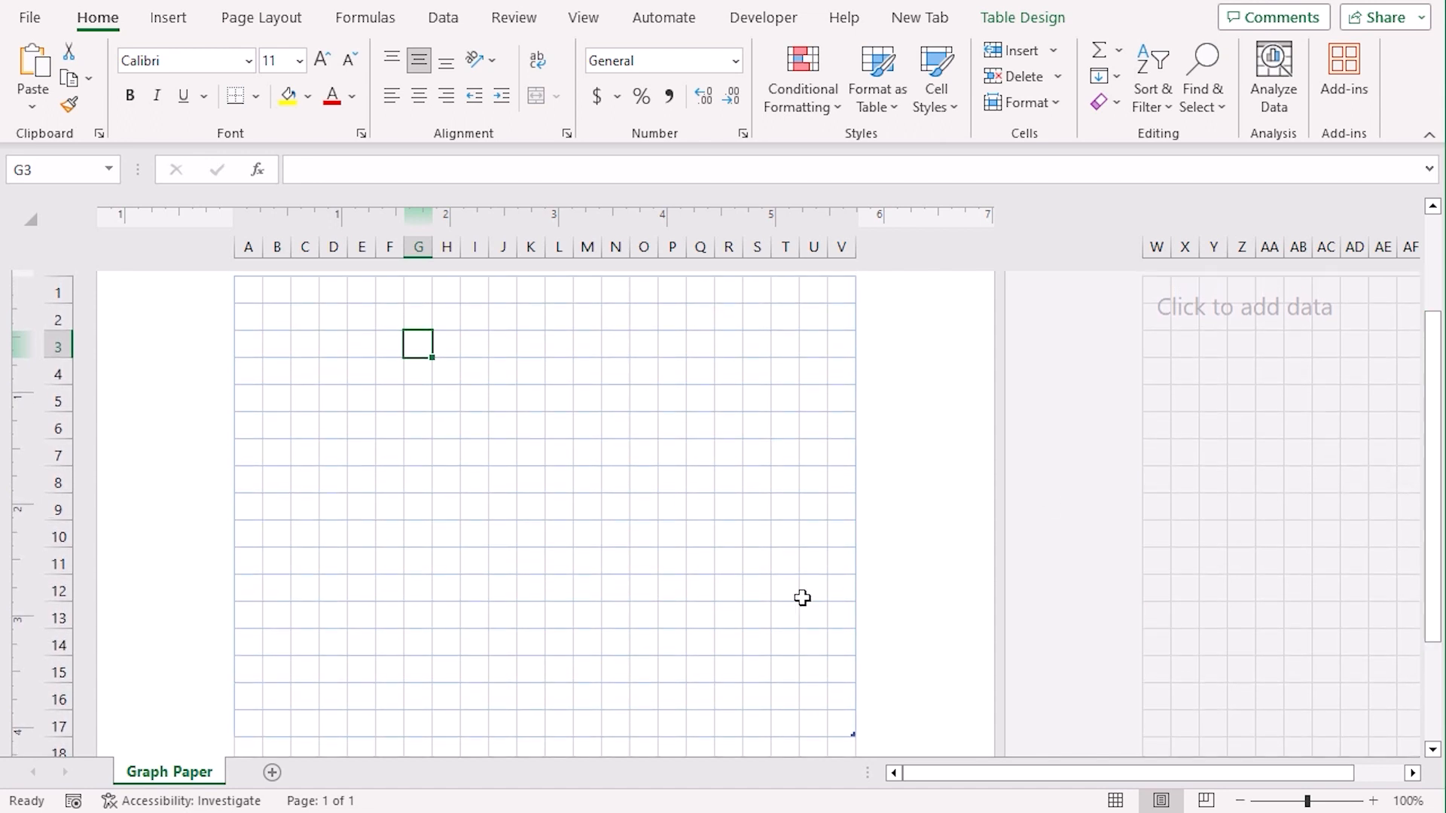
pyautogui.click(697, 537)
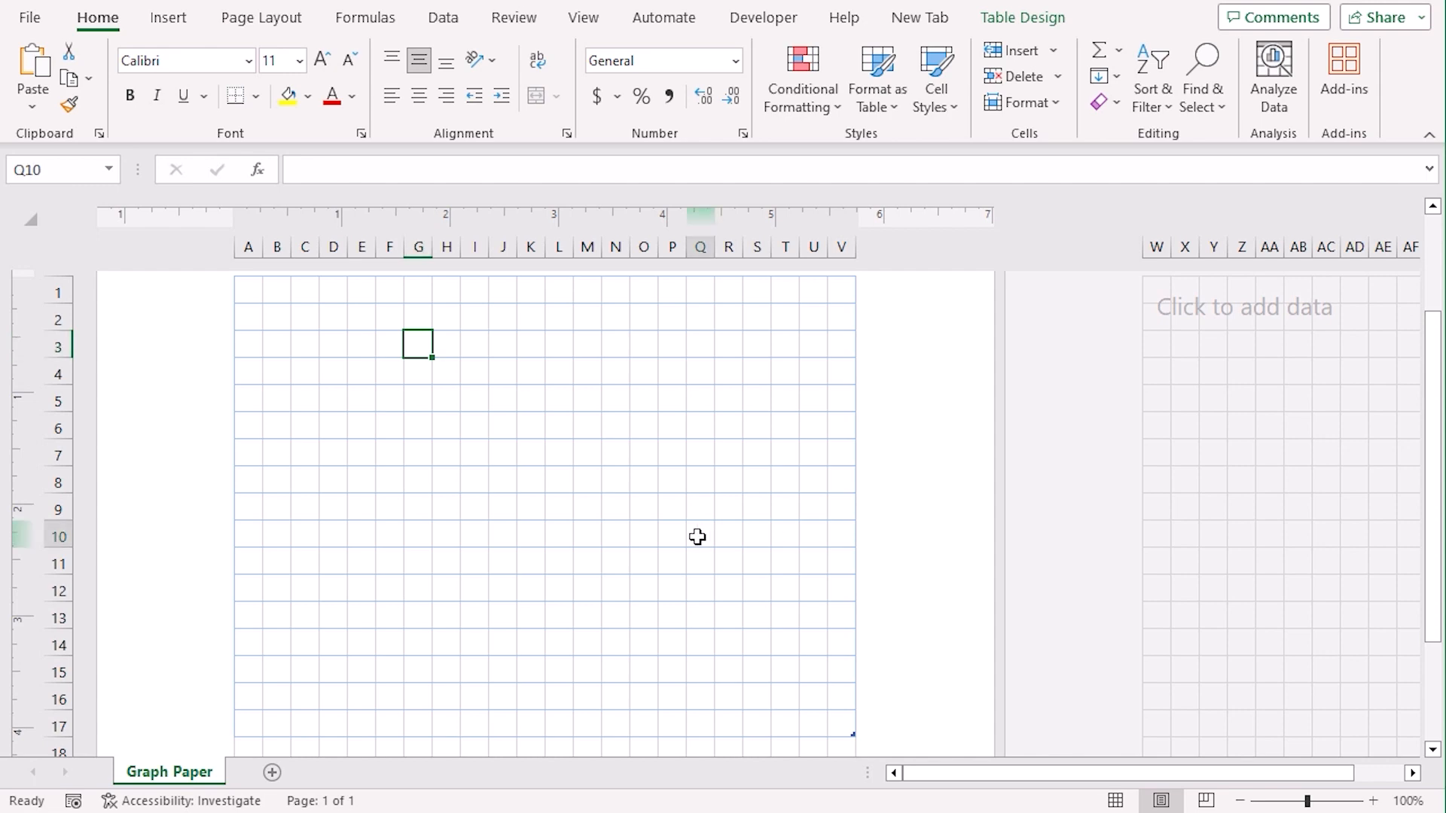
# Expand the Table Styles gallery on Table Design to choose the light yellow style
pyautogui.click(1021, 16)
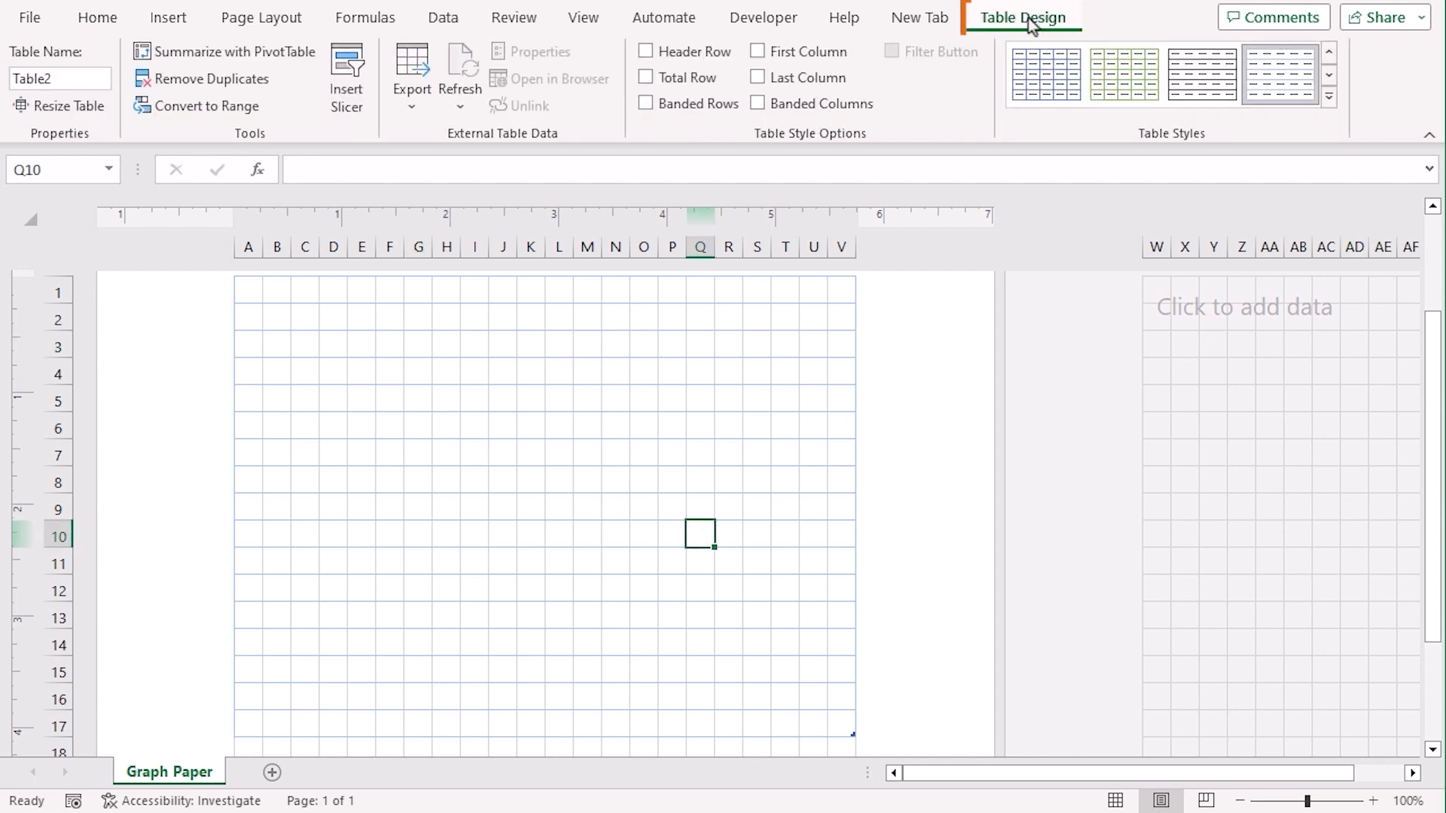
pyautogui.click(1329, 96)
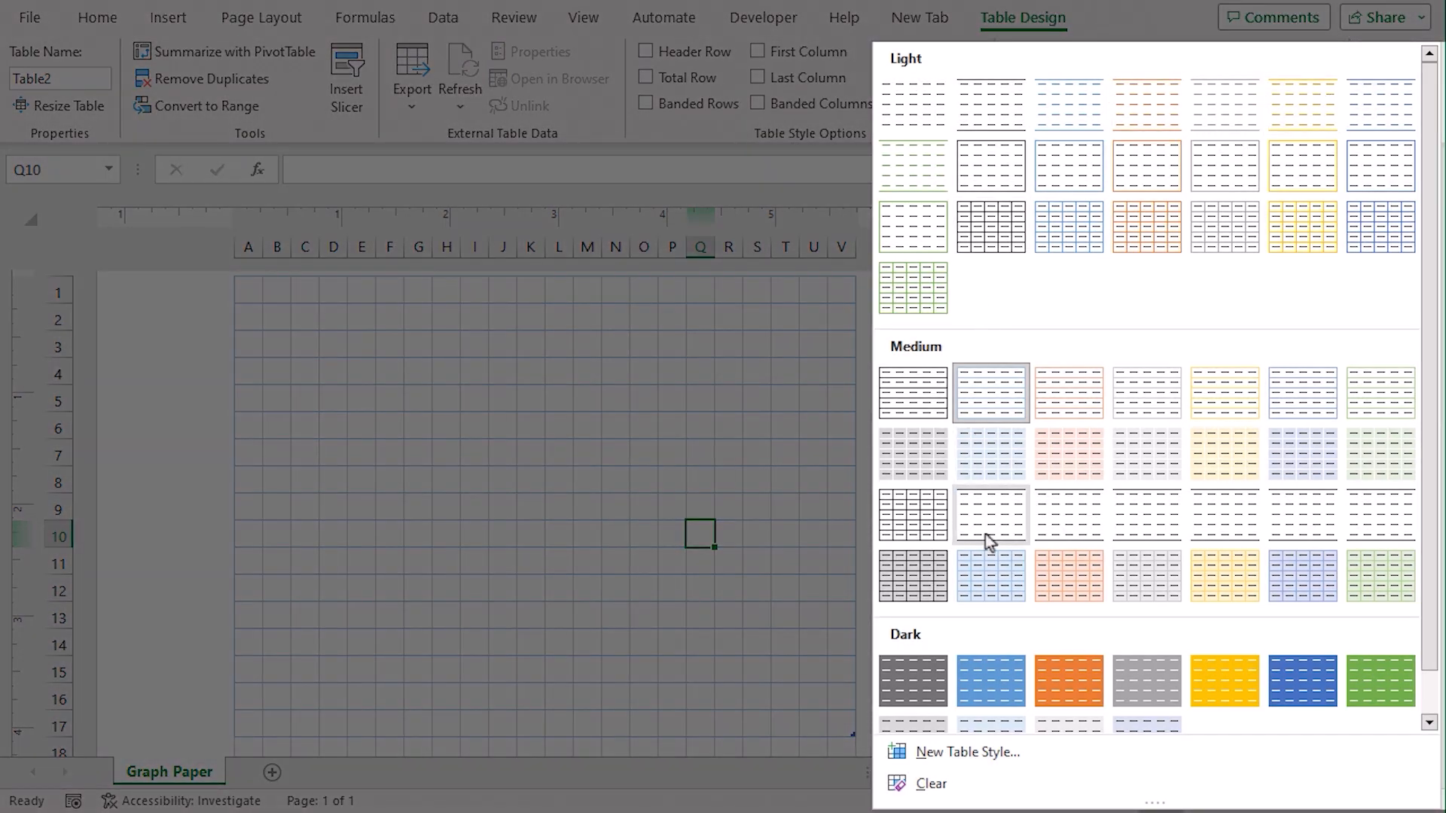
pyautogui.moveTo(1329, 307)
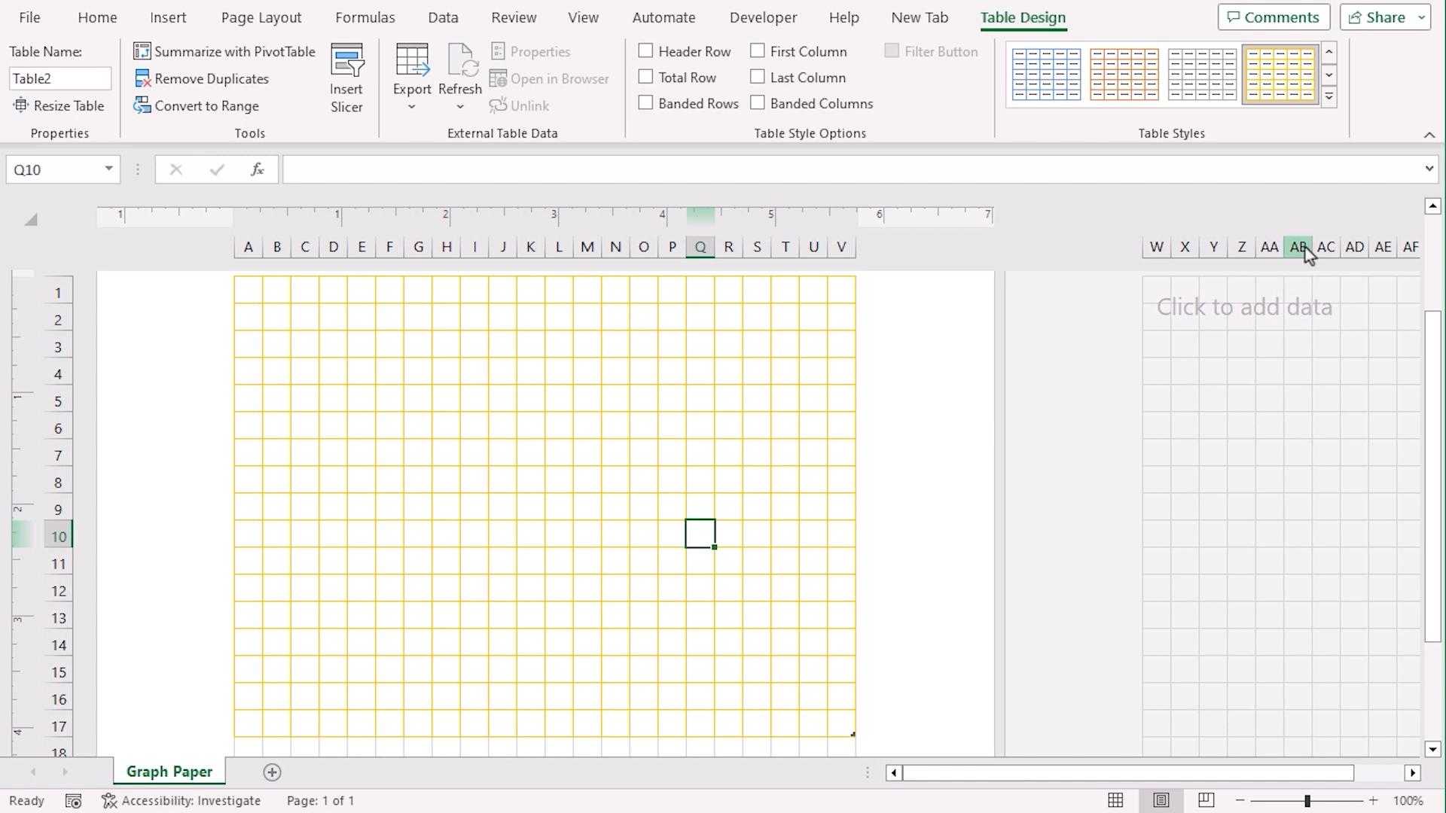
pyautogui.moveTo(708, 623)
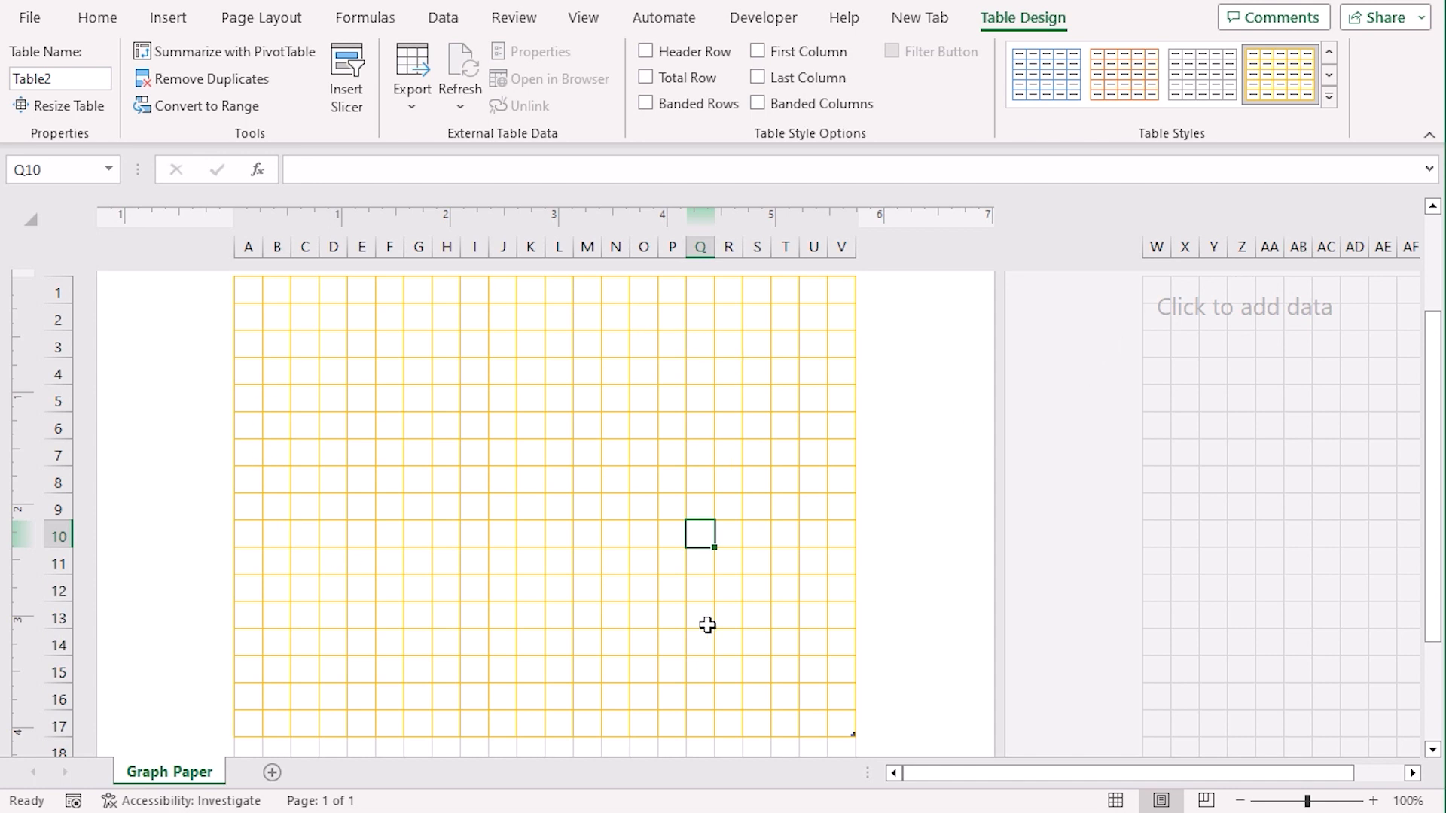
pyautogui.moveTo(893, 619)
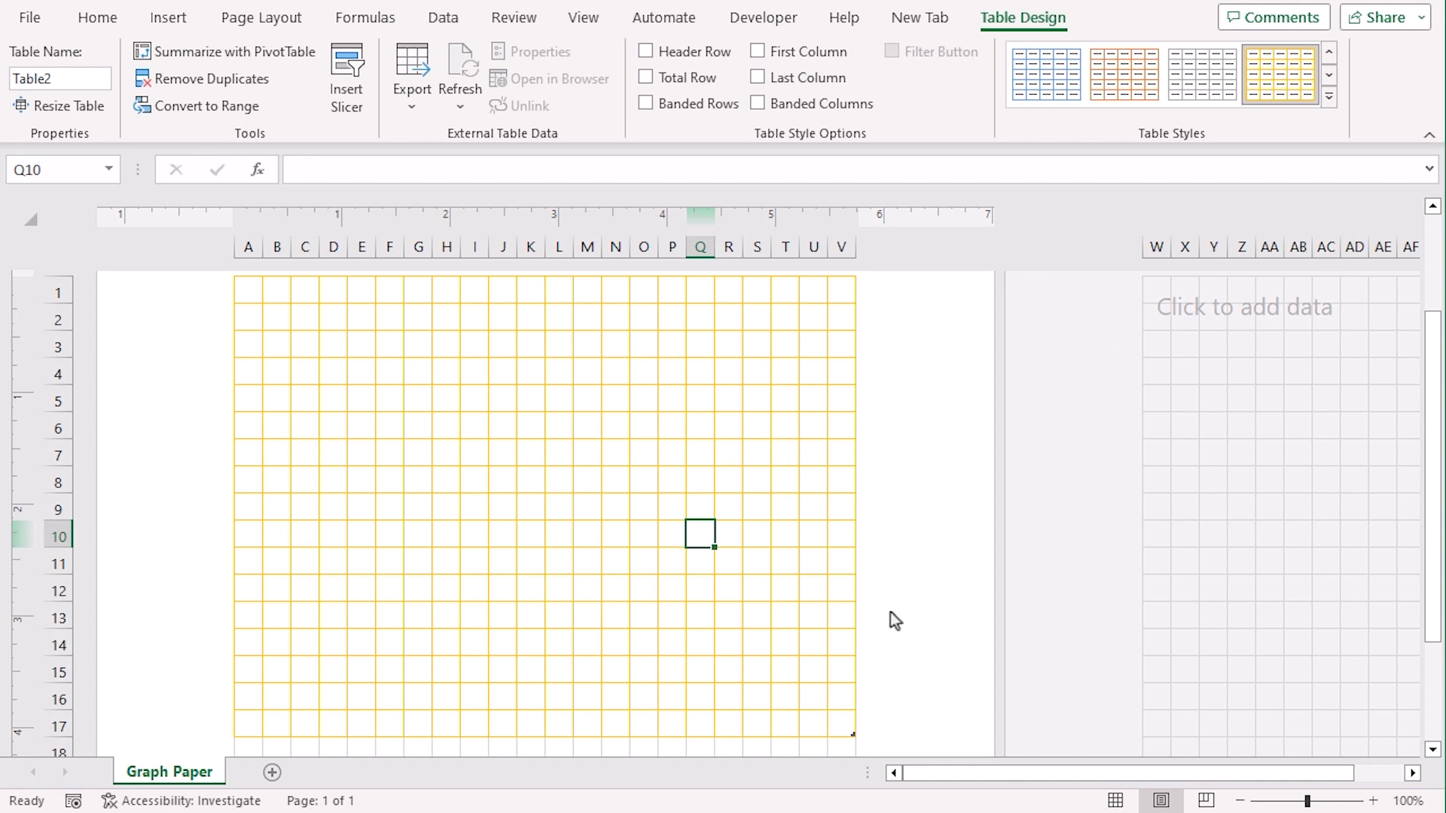
pyautogui.moveTo(815, 598)
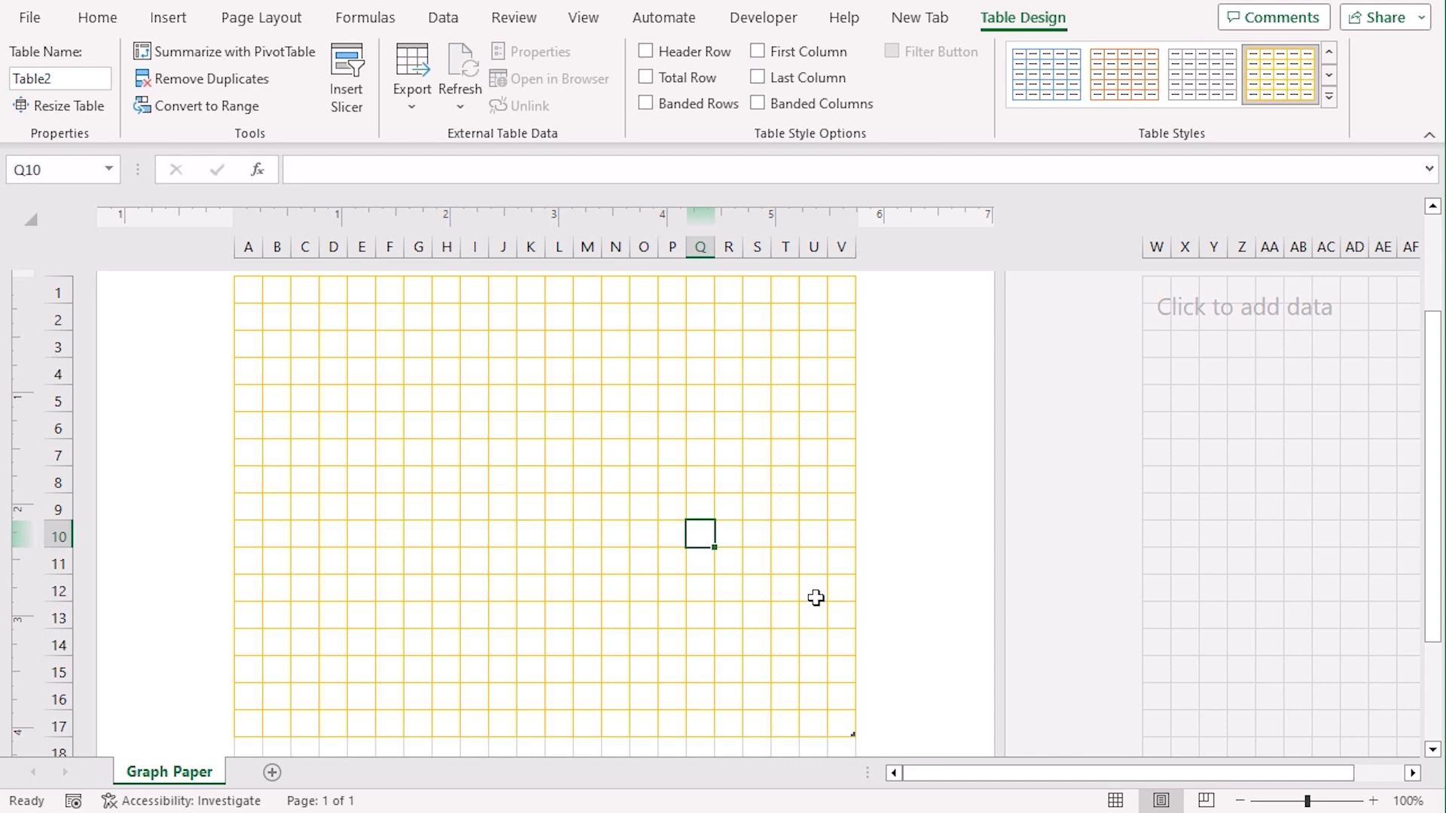
# Return the worksheet to Normal view from the View ribbon
pyautogui.click(582, 17)
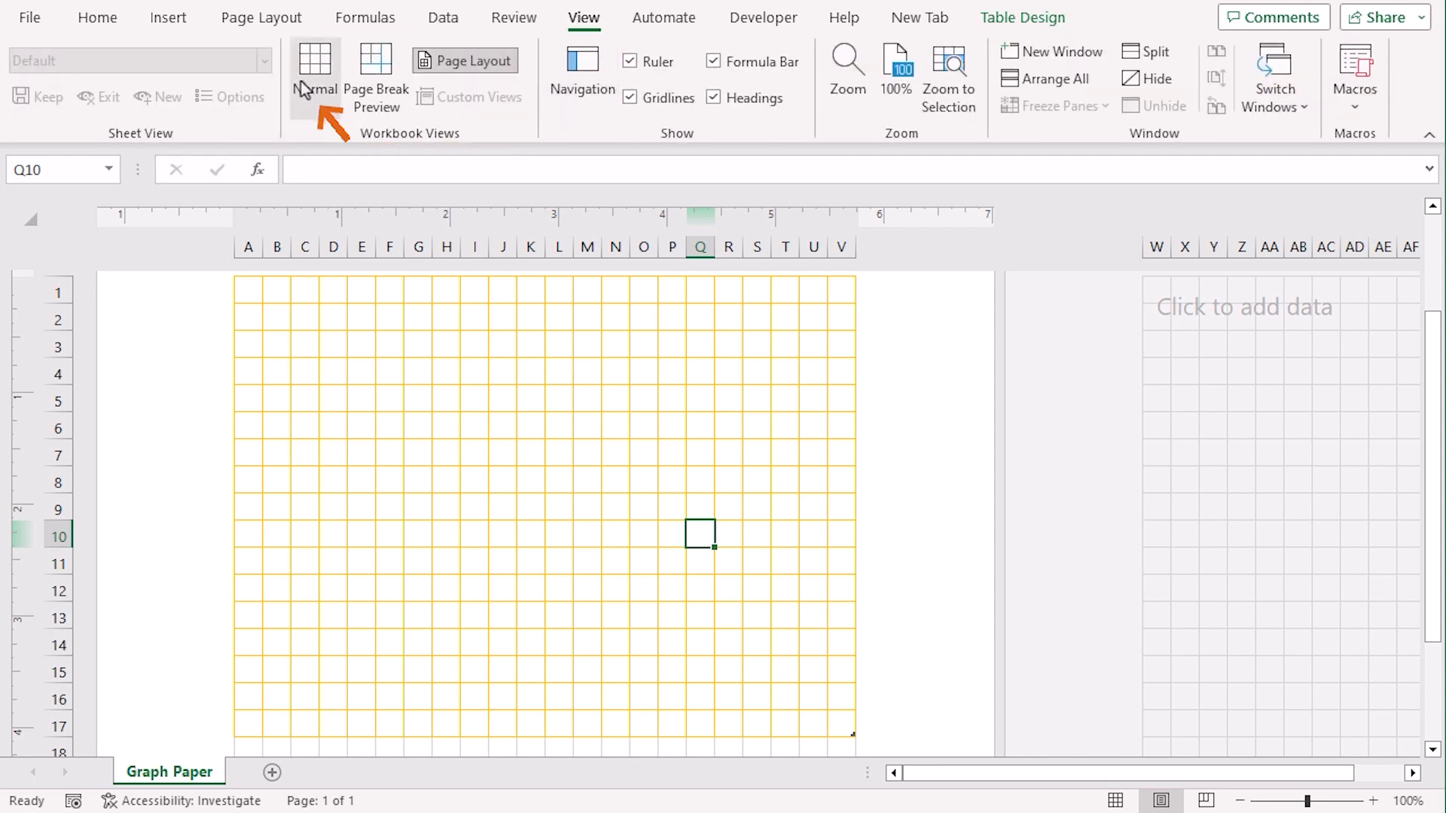
pyautogui.click(314, 69)
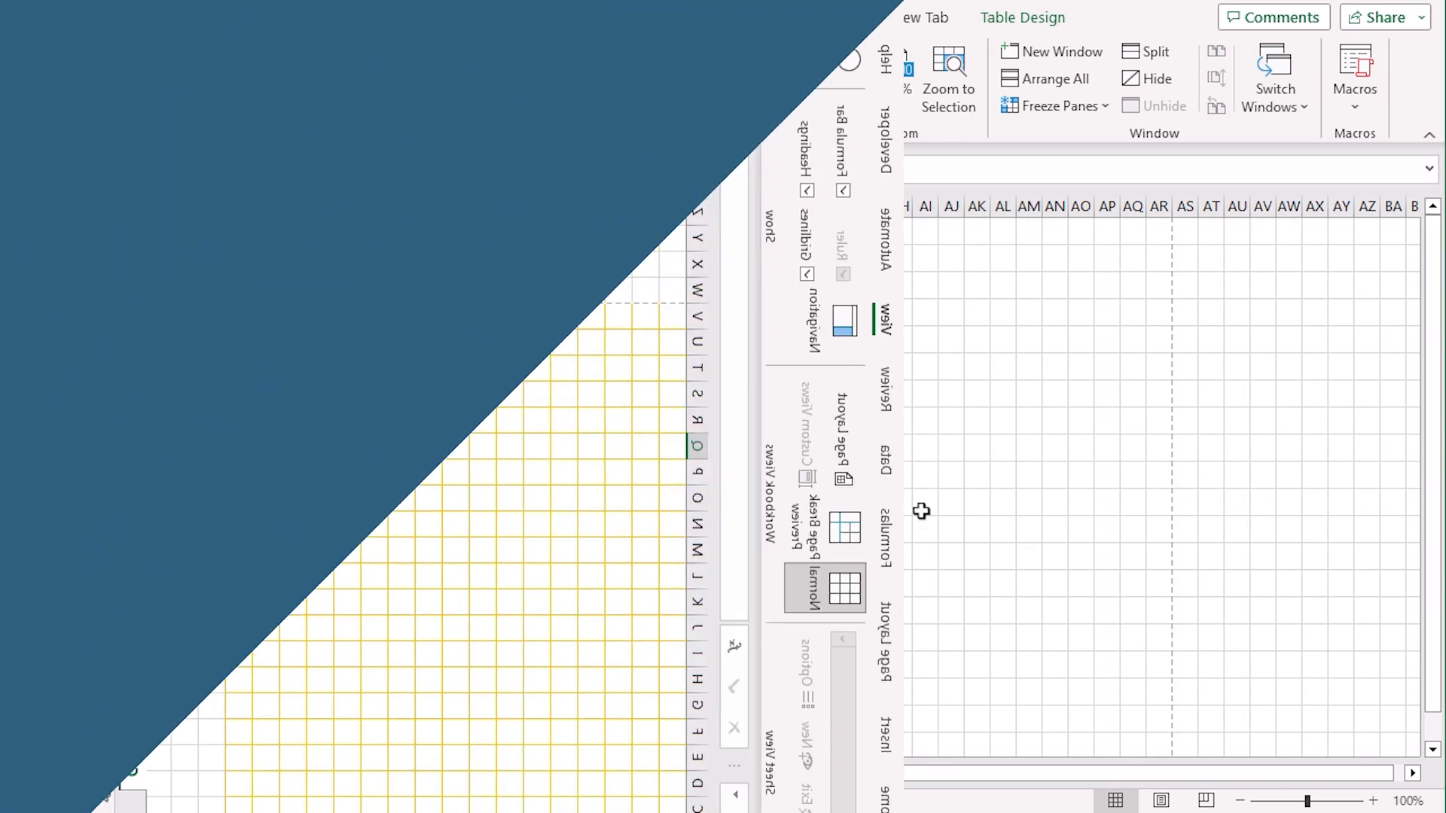
pyautogui.click(315, 74)
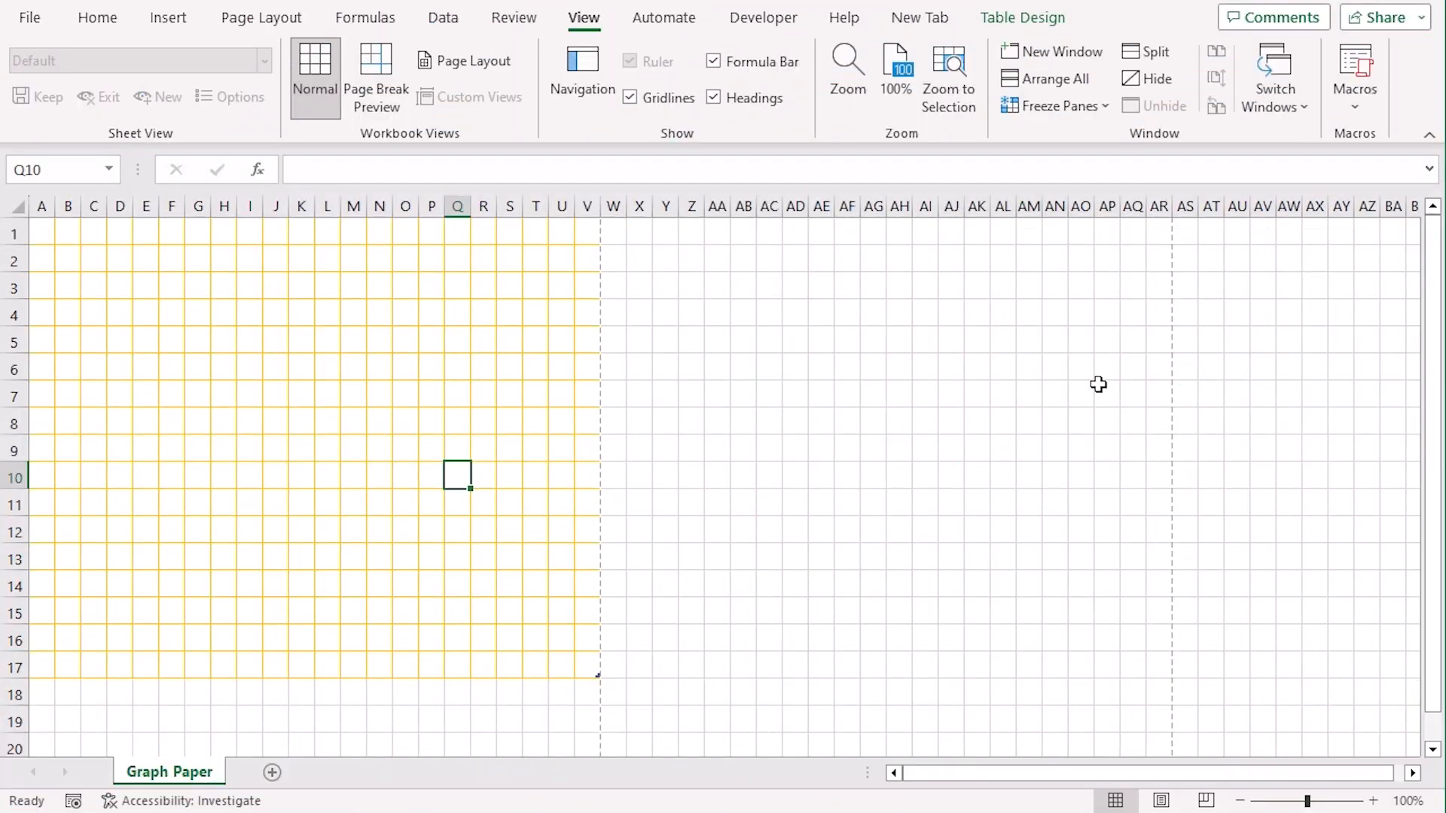
# Save the workbook to This PC as 'How to Make Graph Paper in Excel' in .xlsx format
pyautogui.click(28, 16)
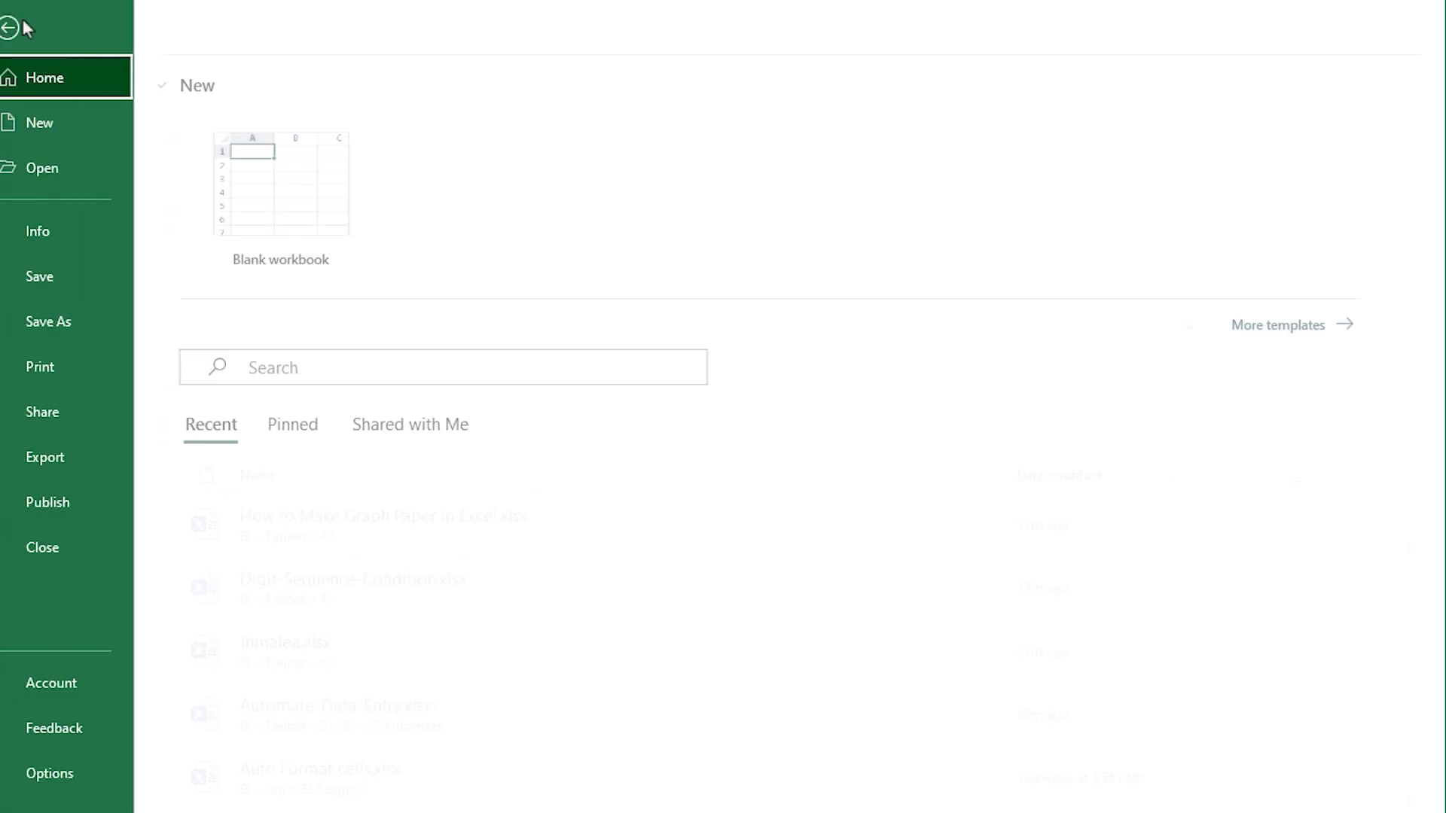
pyautogui.click(48, 321)
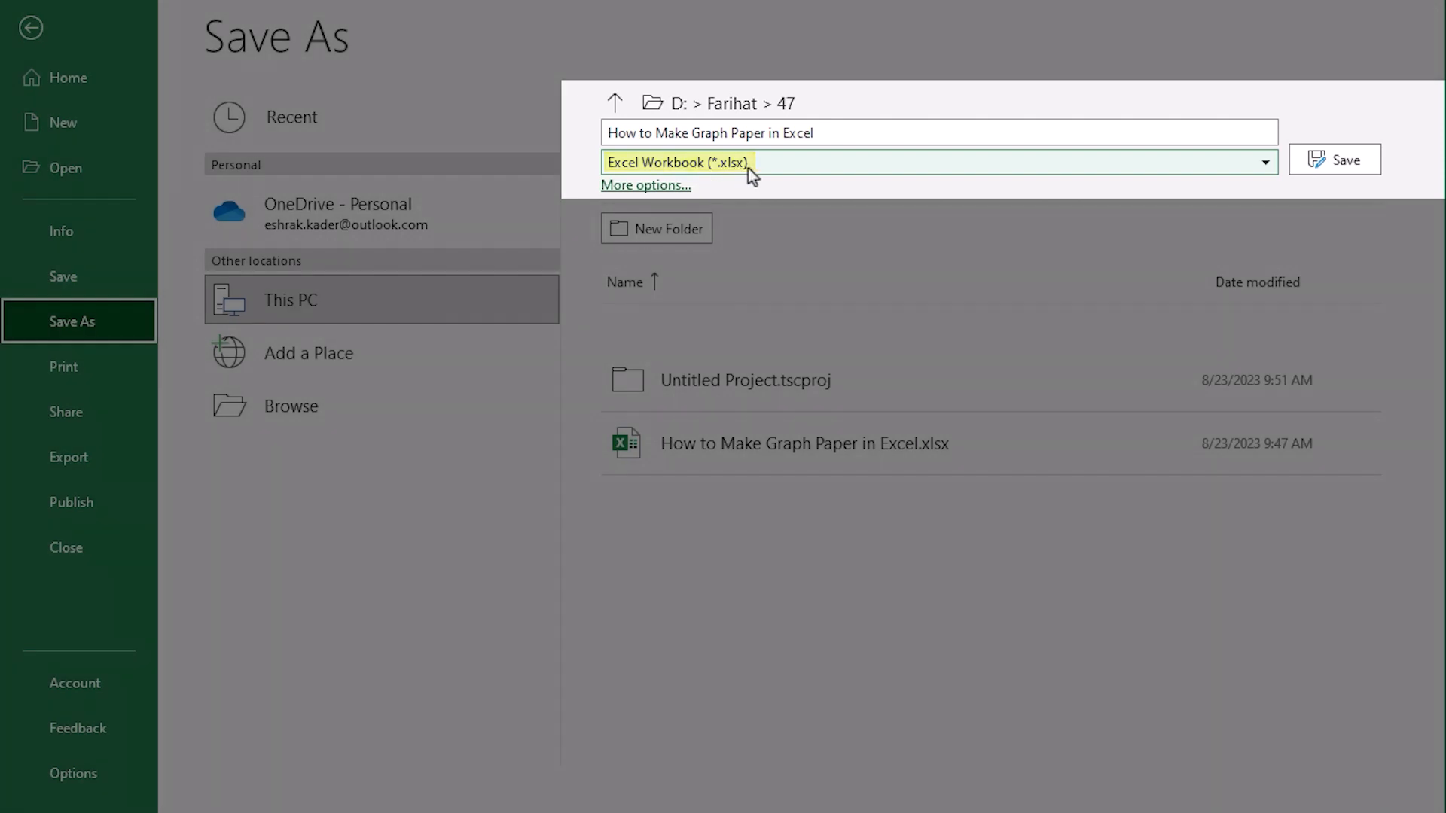
pyautogui.click(1333, 159)
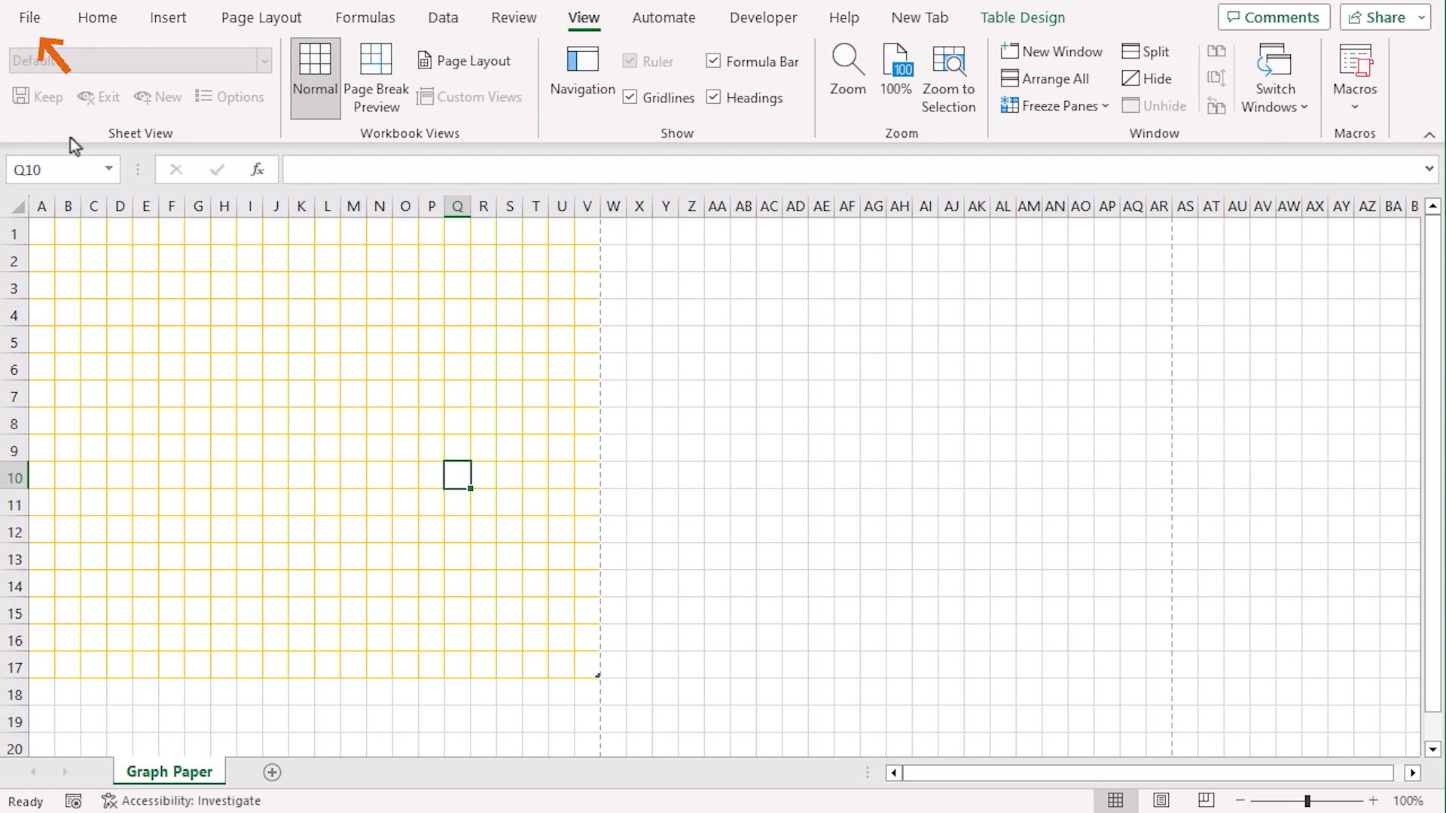
# Preview the yellow graph paper grid in Print for a landscape page
pyautogui.click(28, 16)
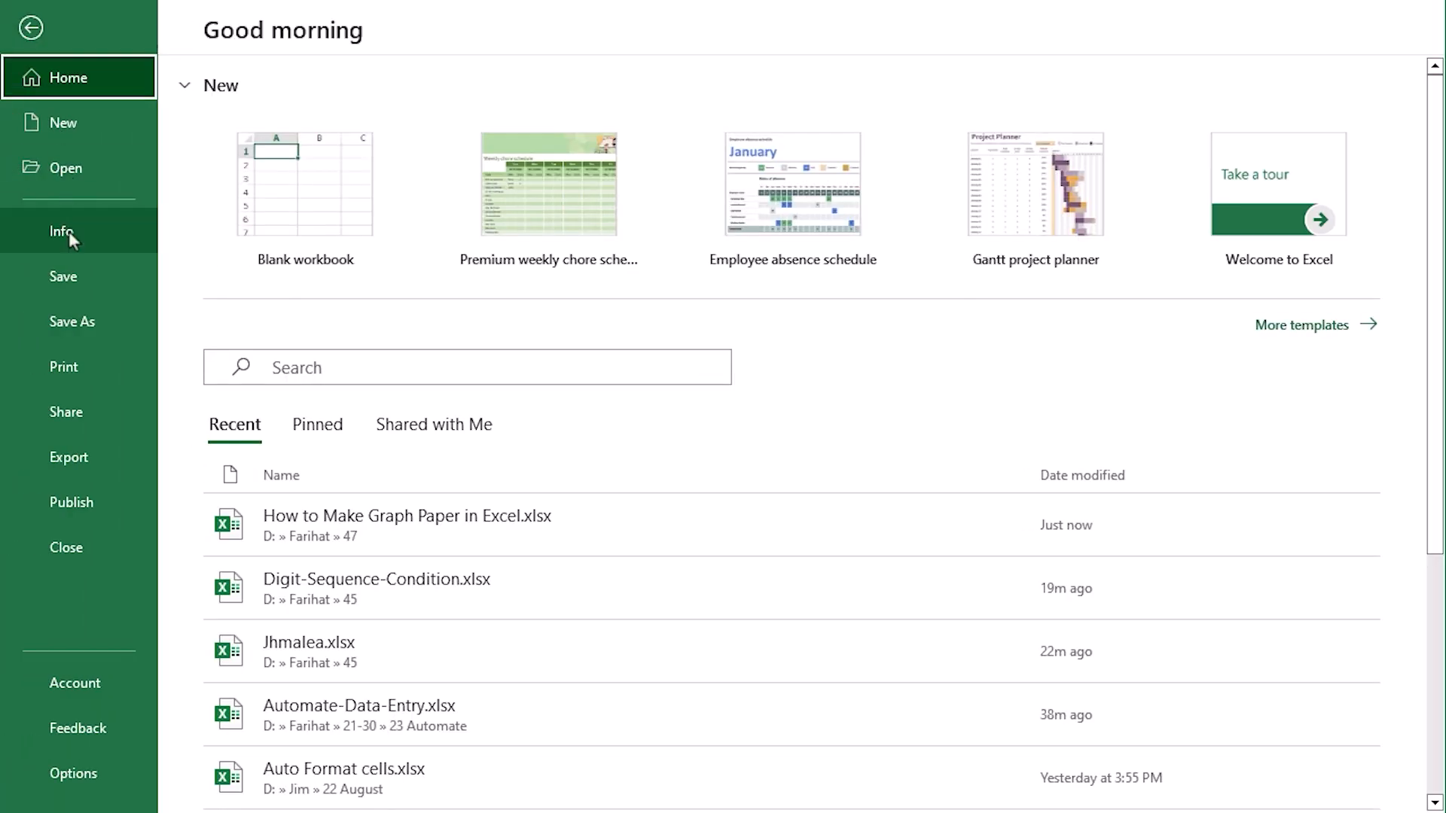
pyautogui.click(63, 368)
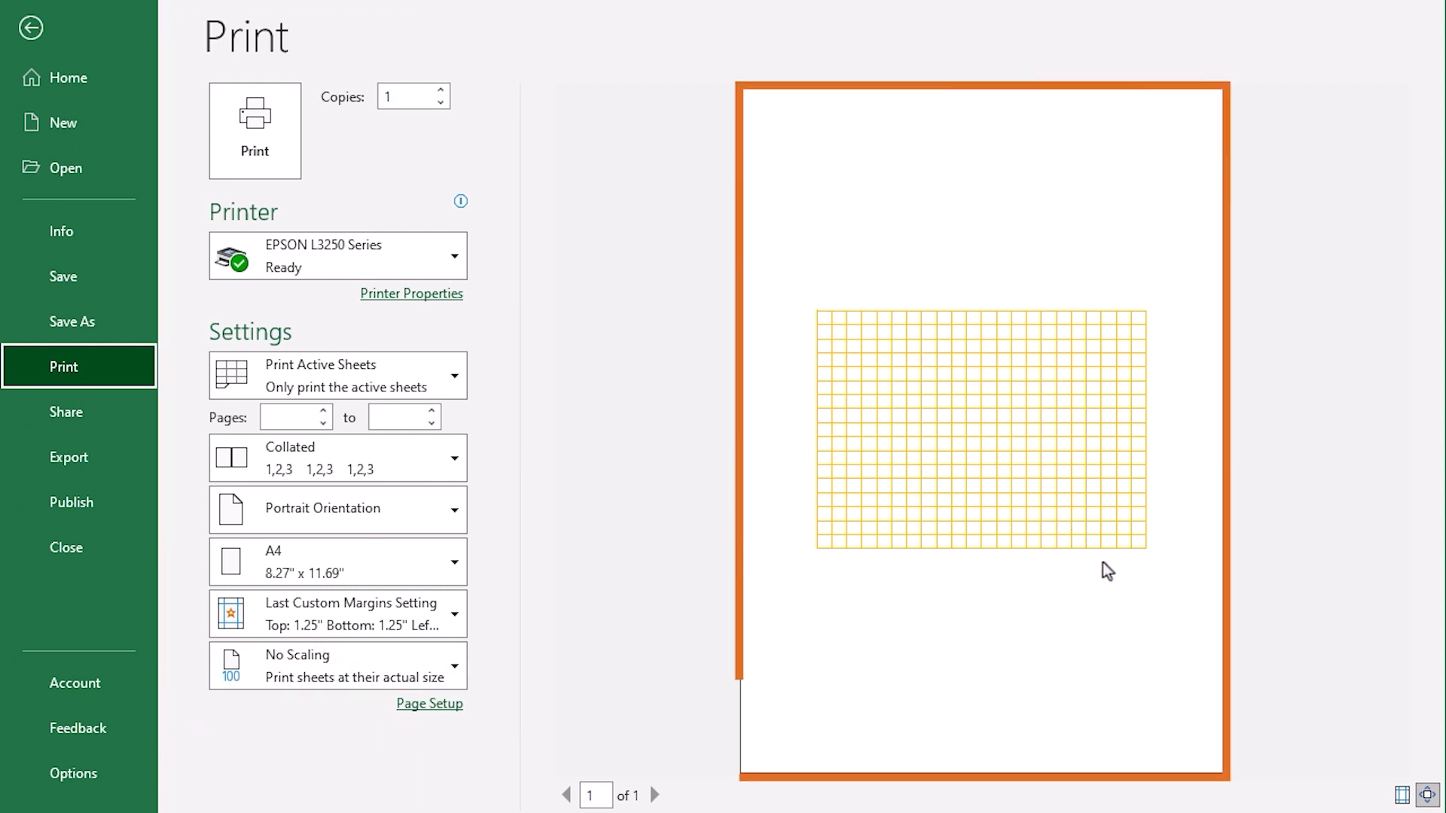
pyautogui.moveTo(679, 410)
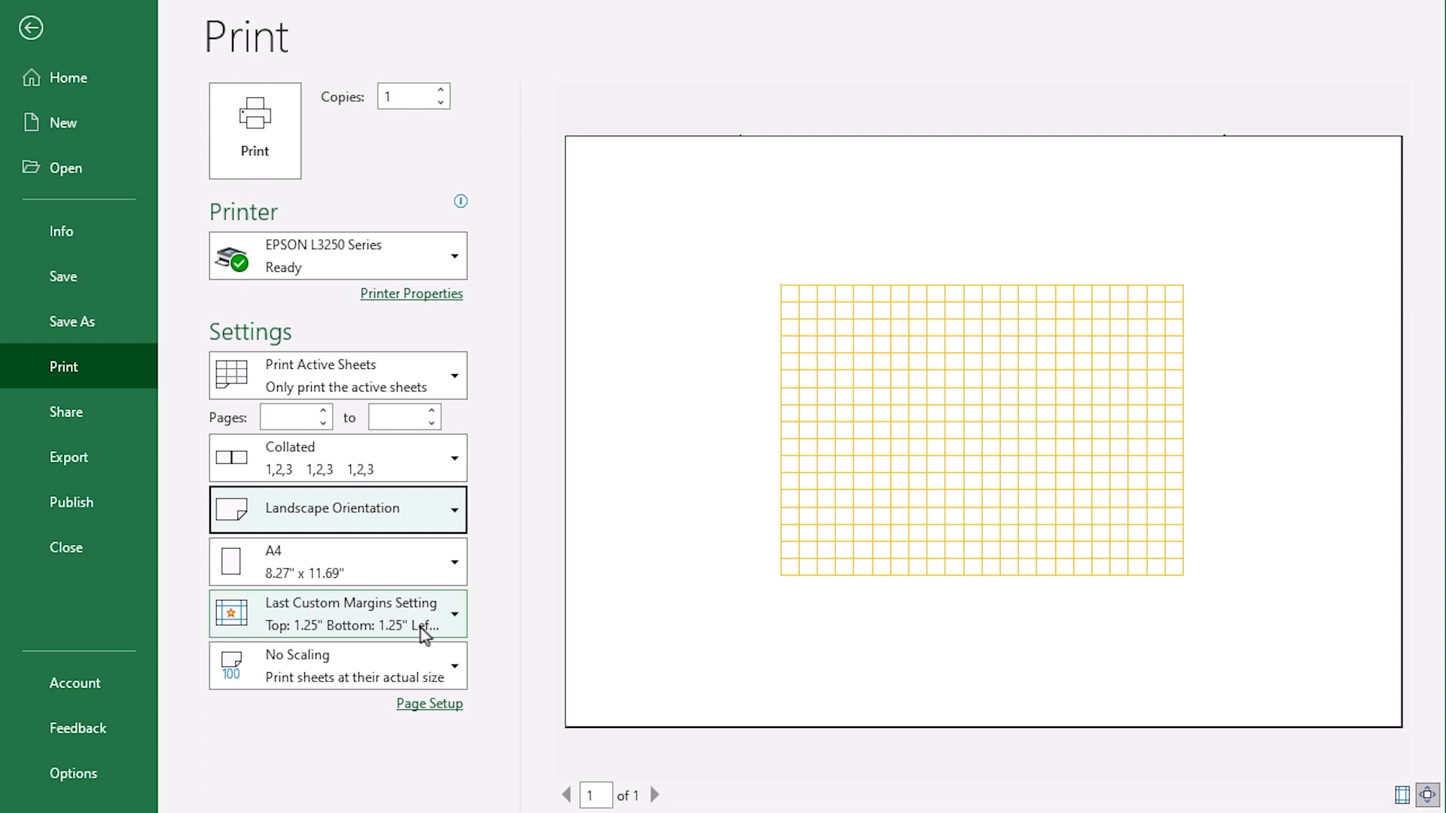
pyautogui.moveTo(254, 129)
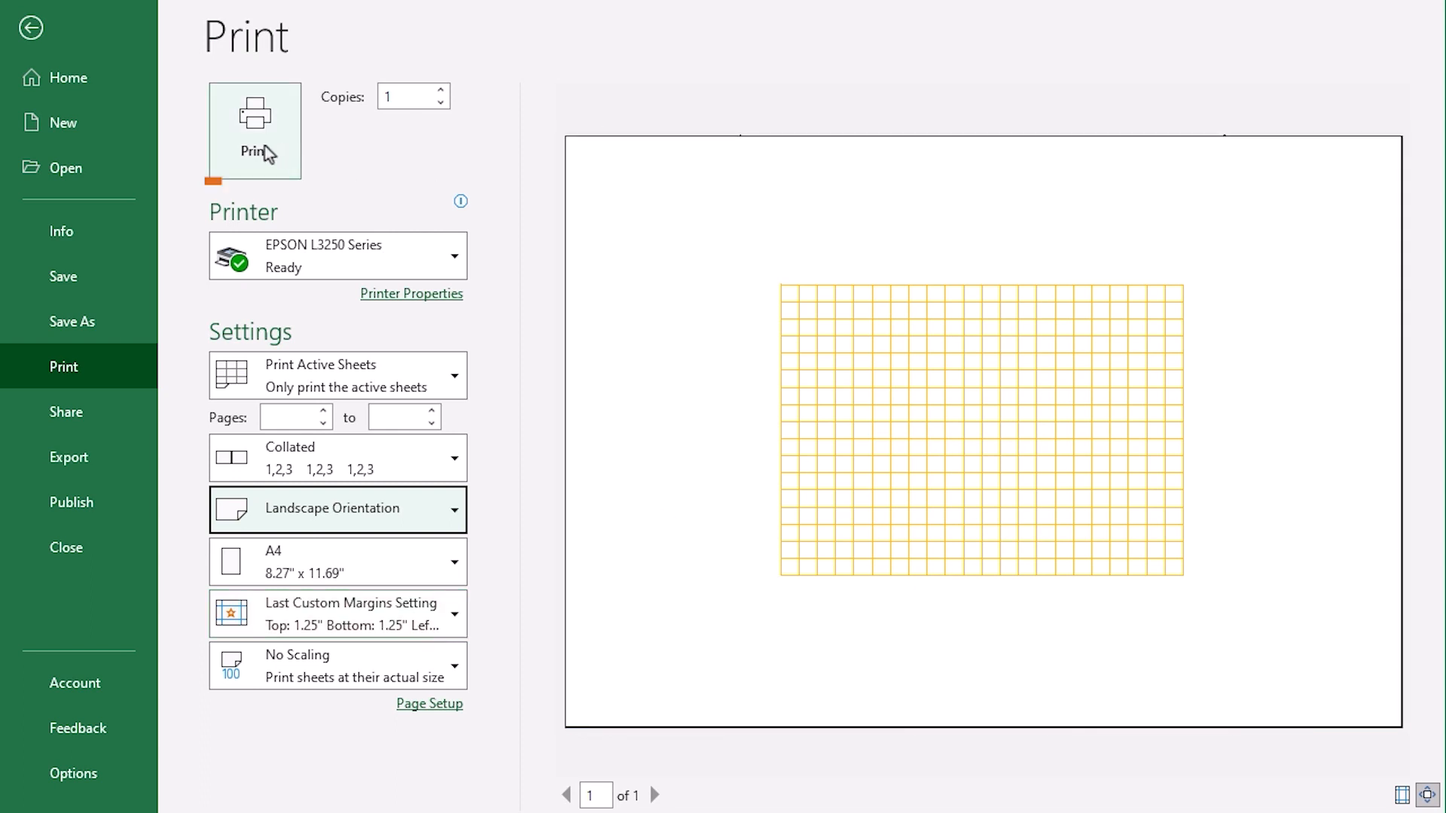